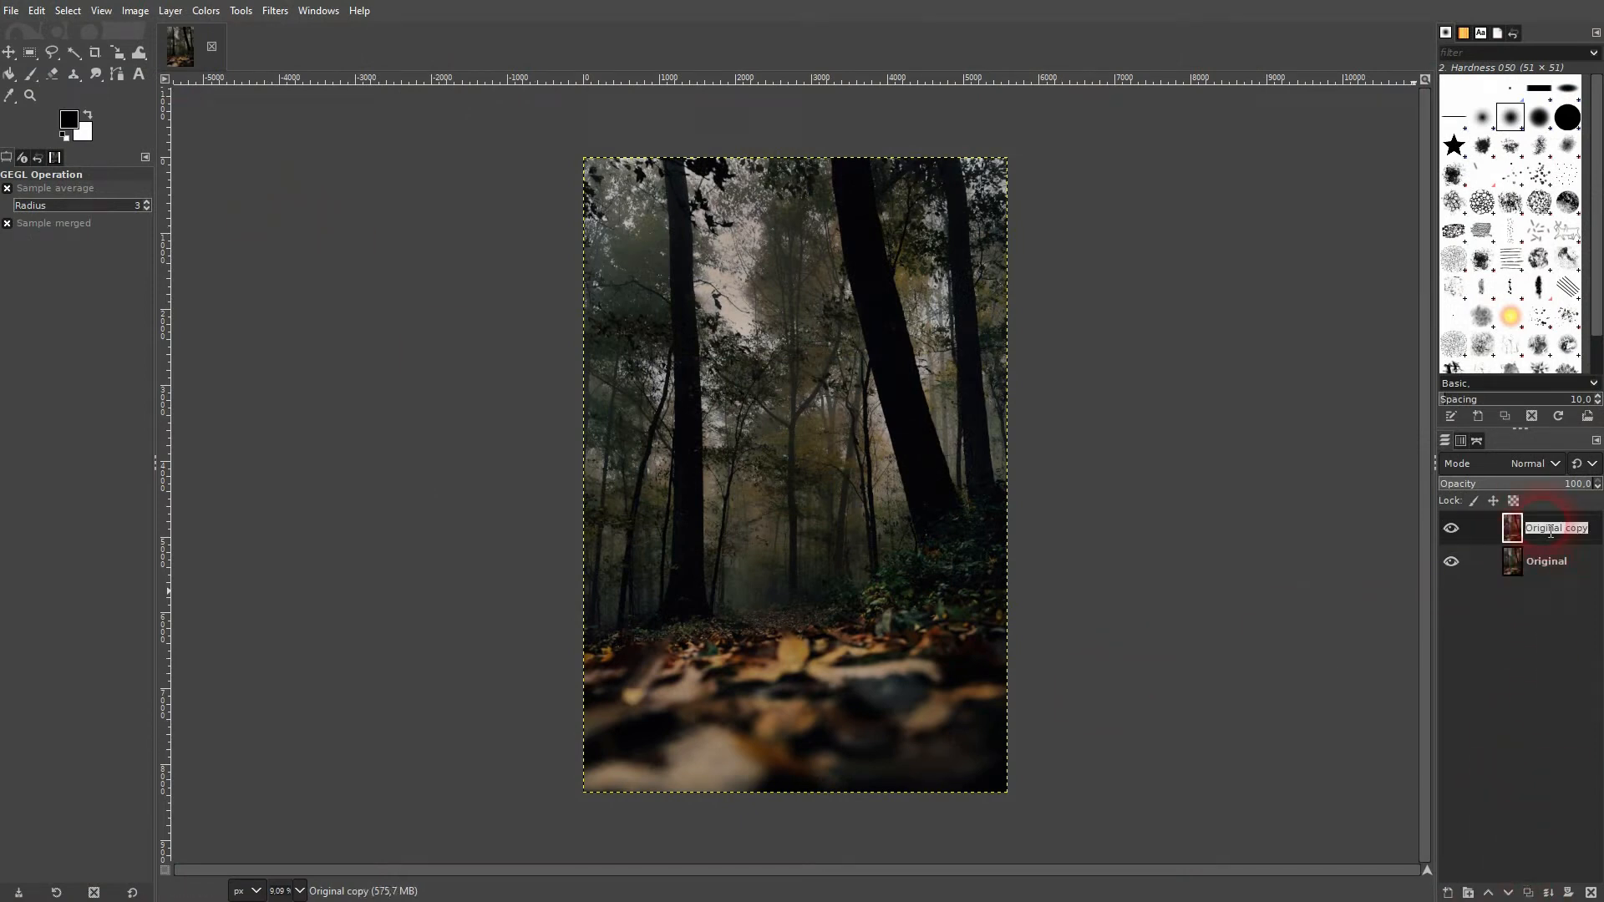
Step: Rename the 'Original copy' layer to 'Color Balance'
text(Color Balance)
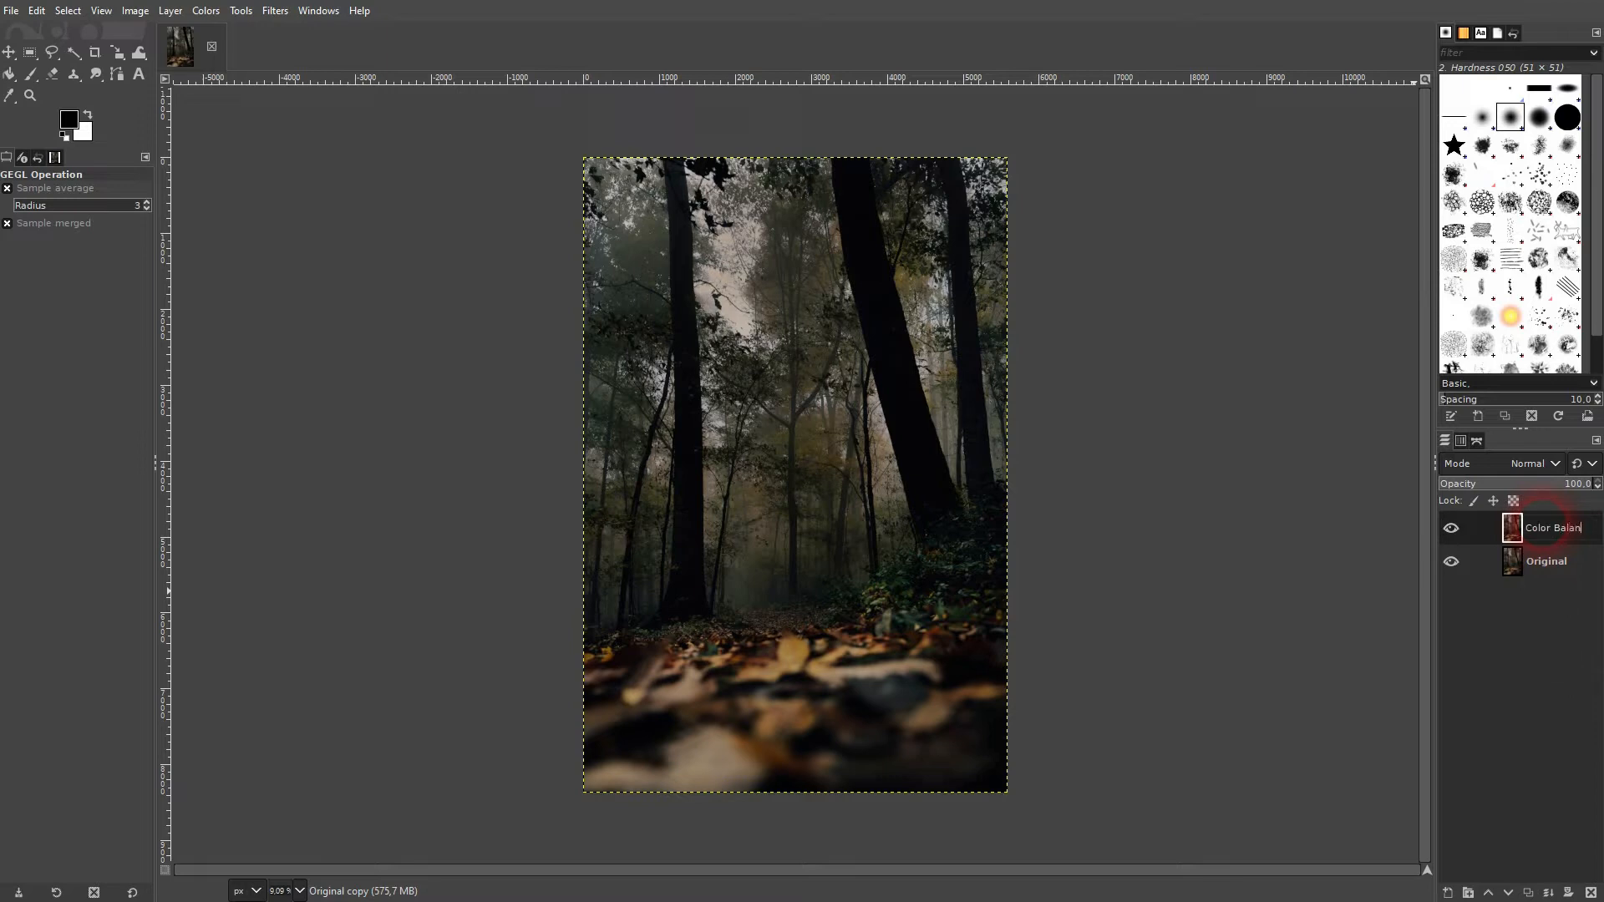
click(1547, 561)
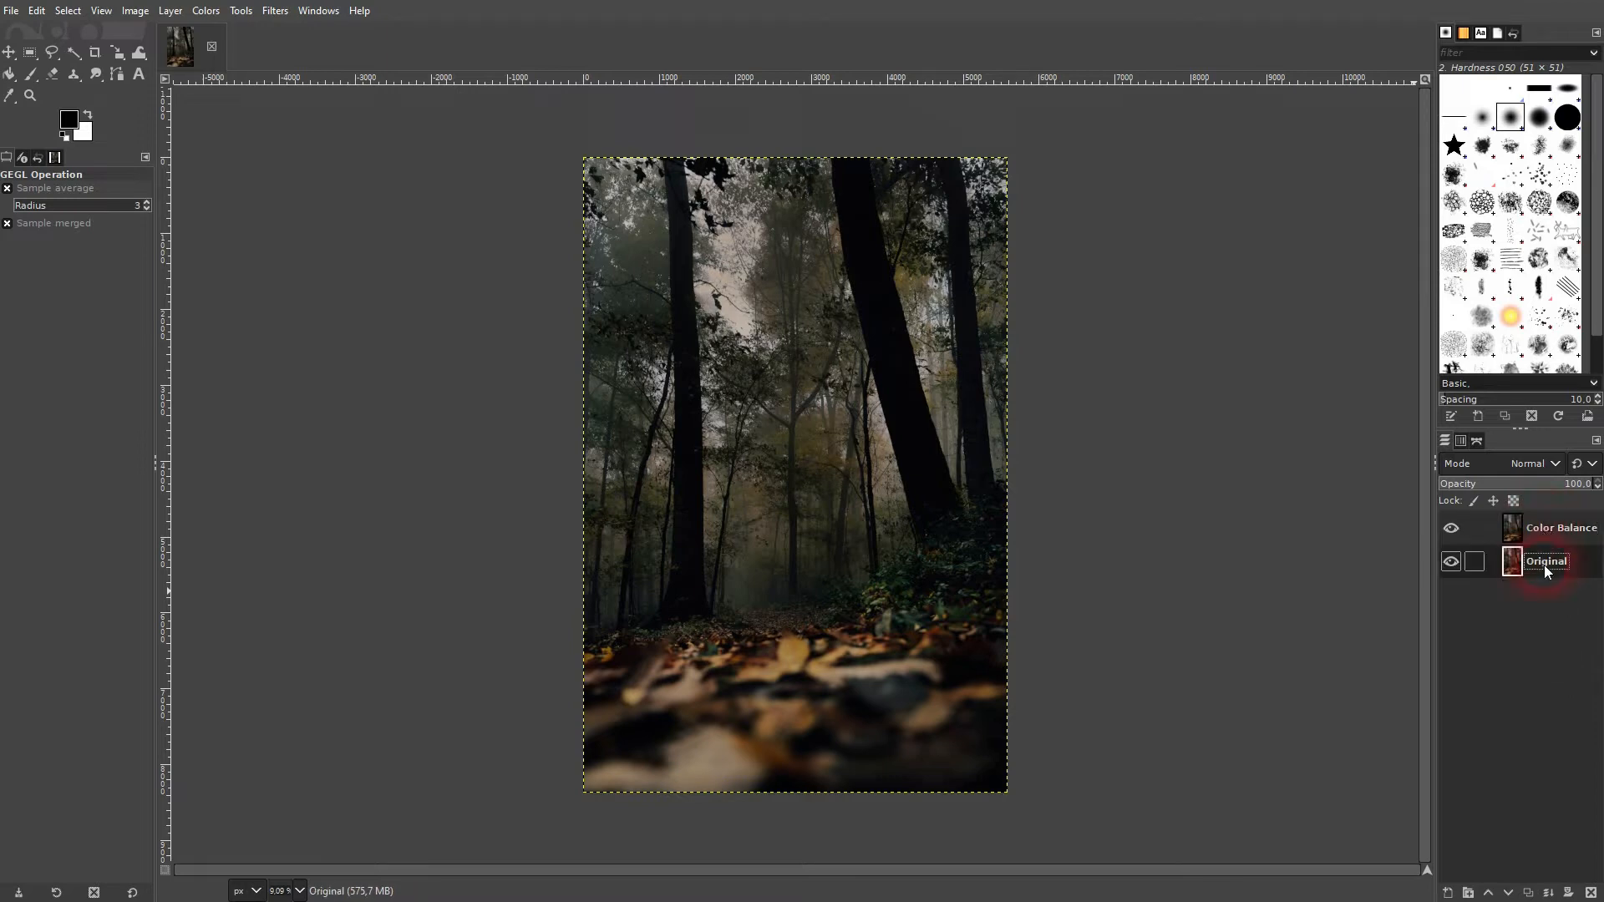
click(204, 11)
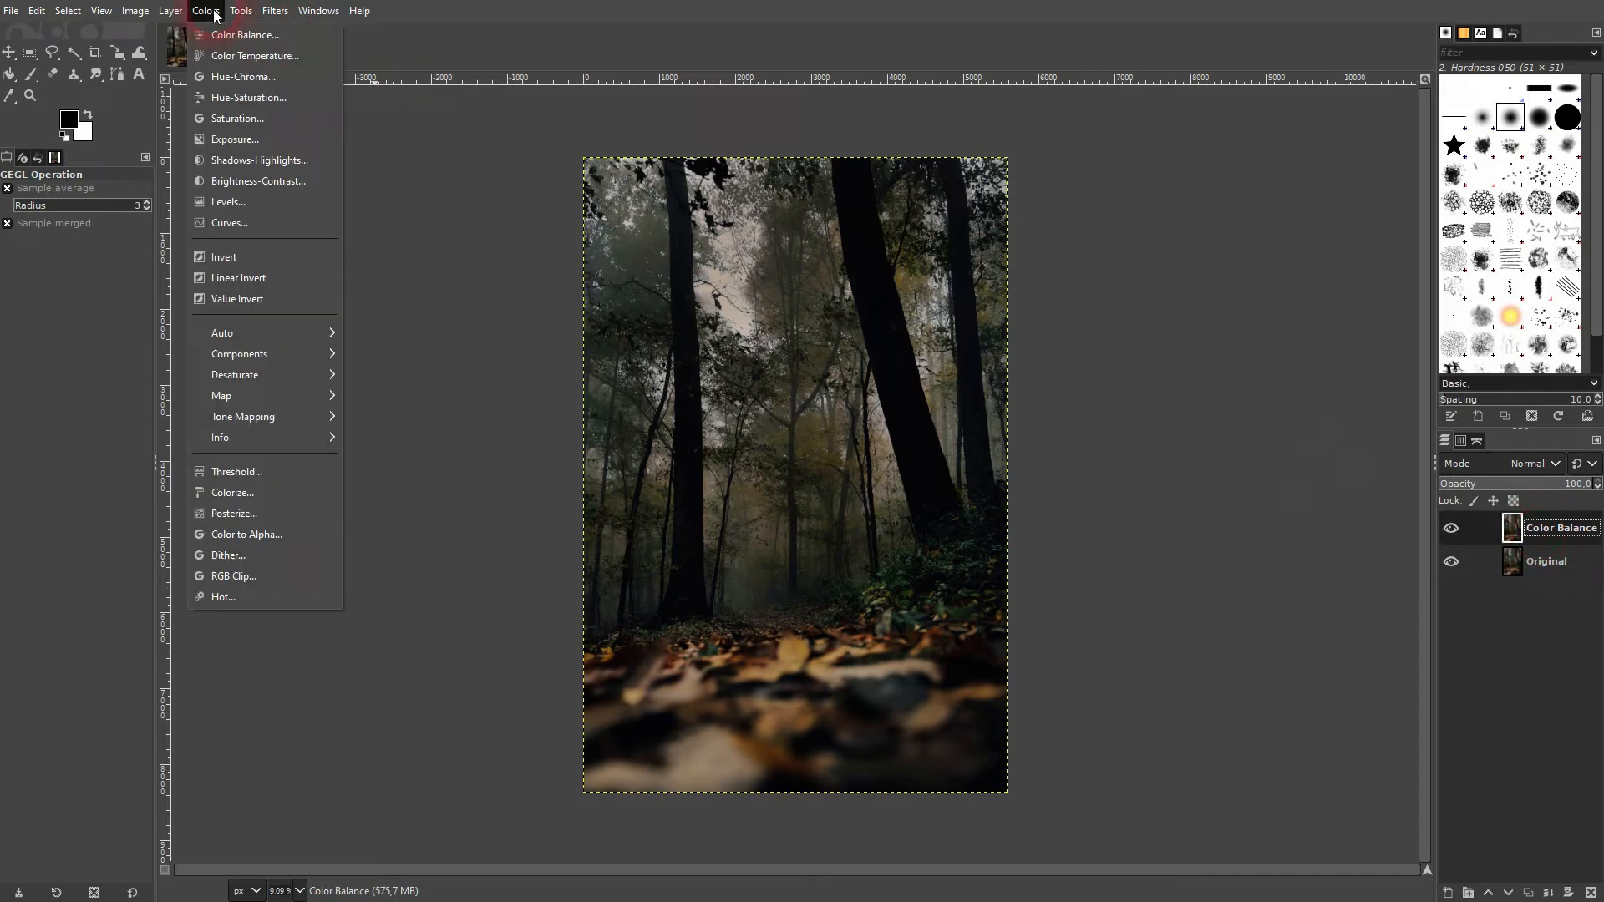
Step: Open Colors > Color Balance on the layer and start saving a new preset
click(205, 10)
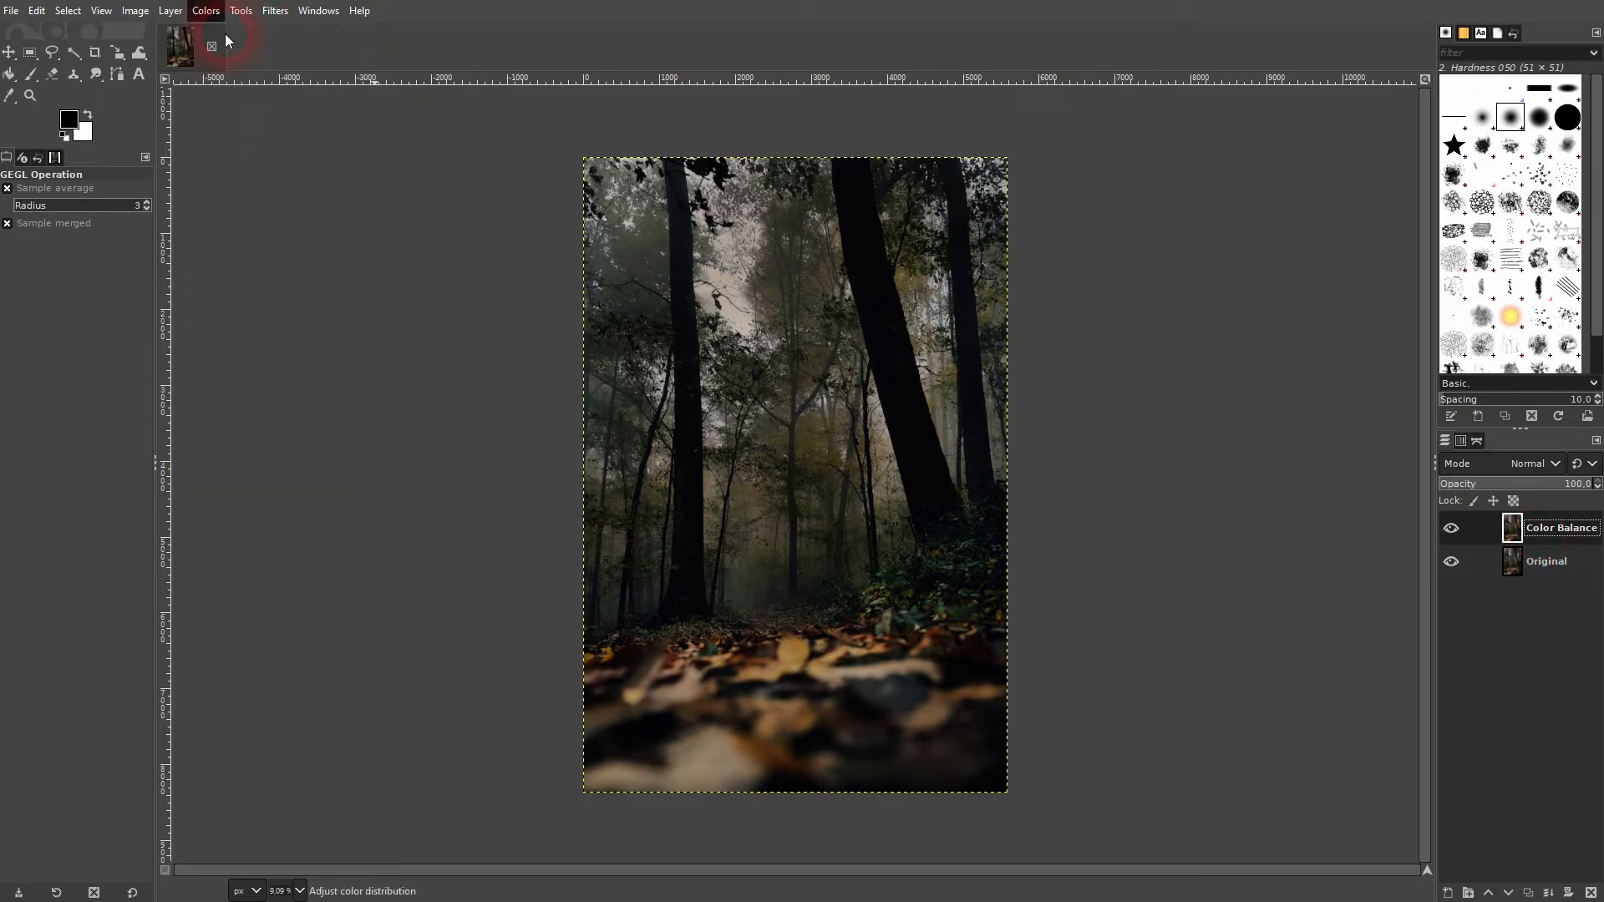
click(205, 10)
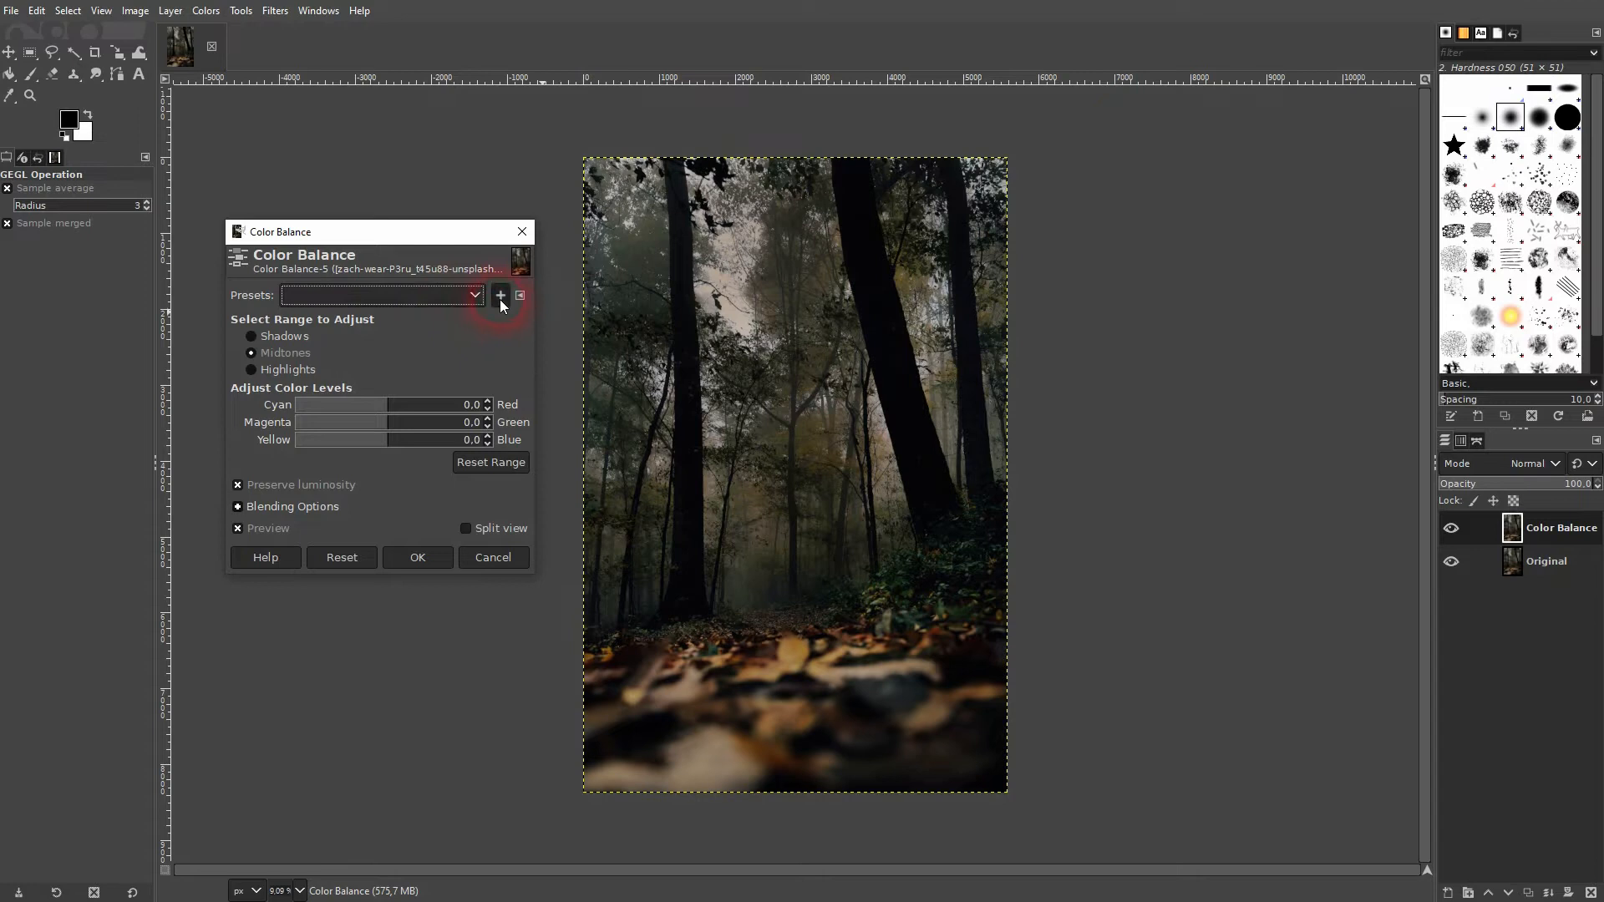
click(500, 296)
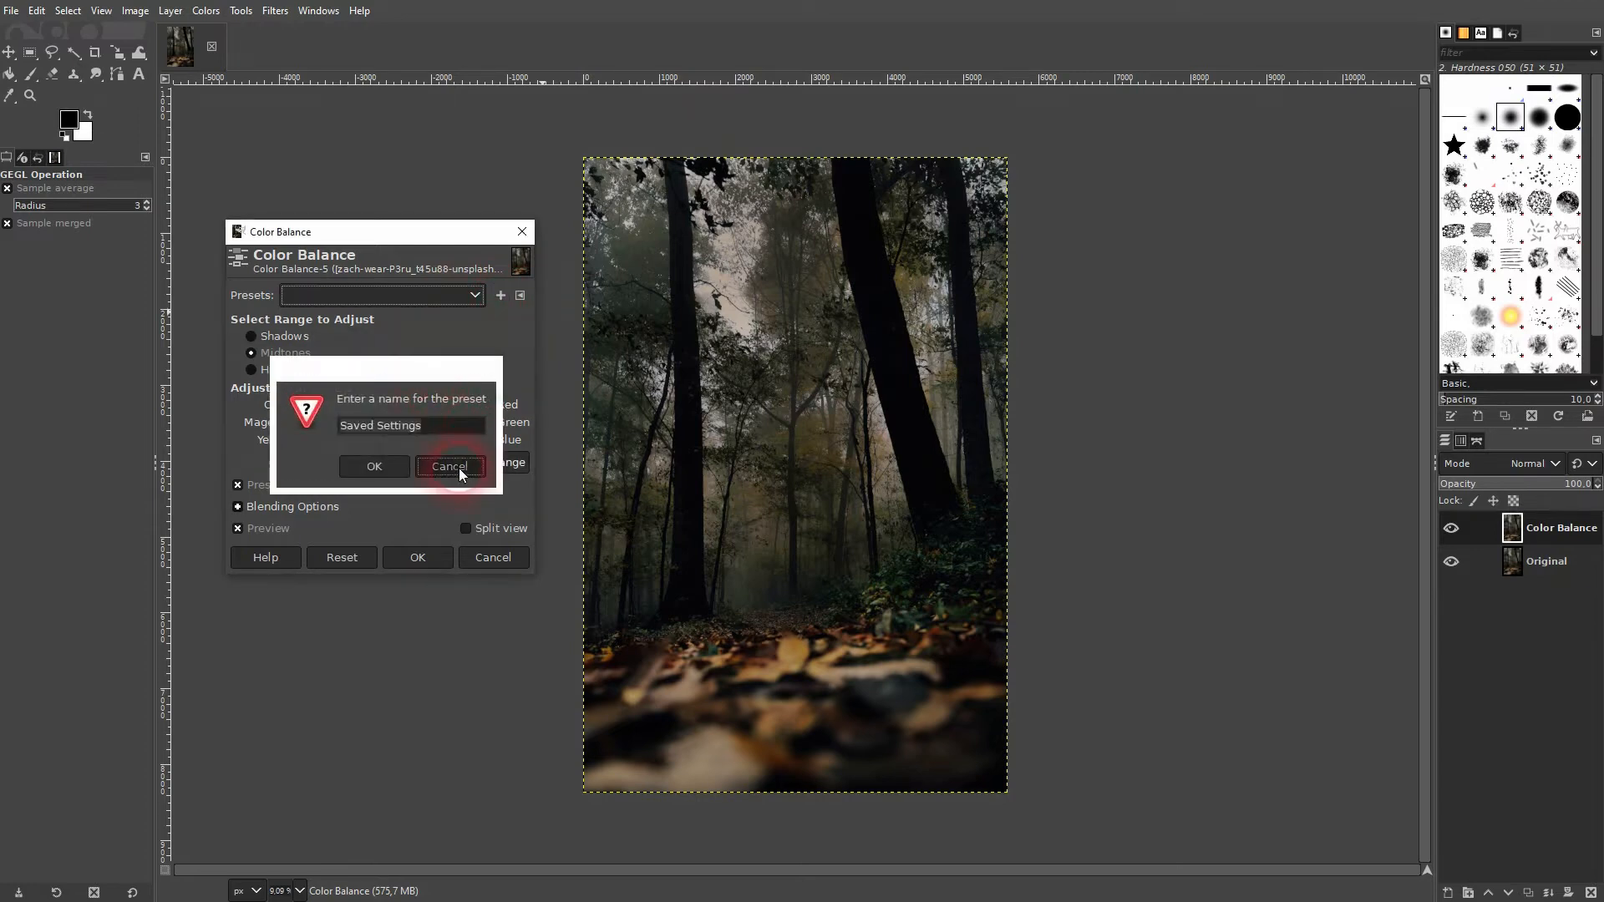
click(449, 466)
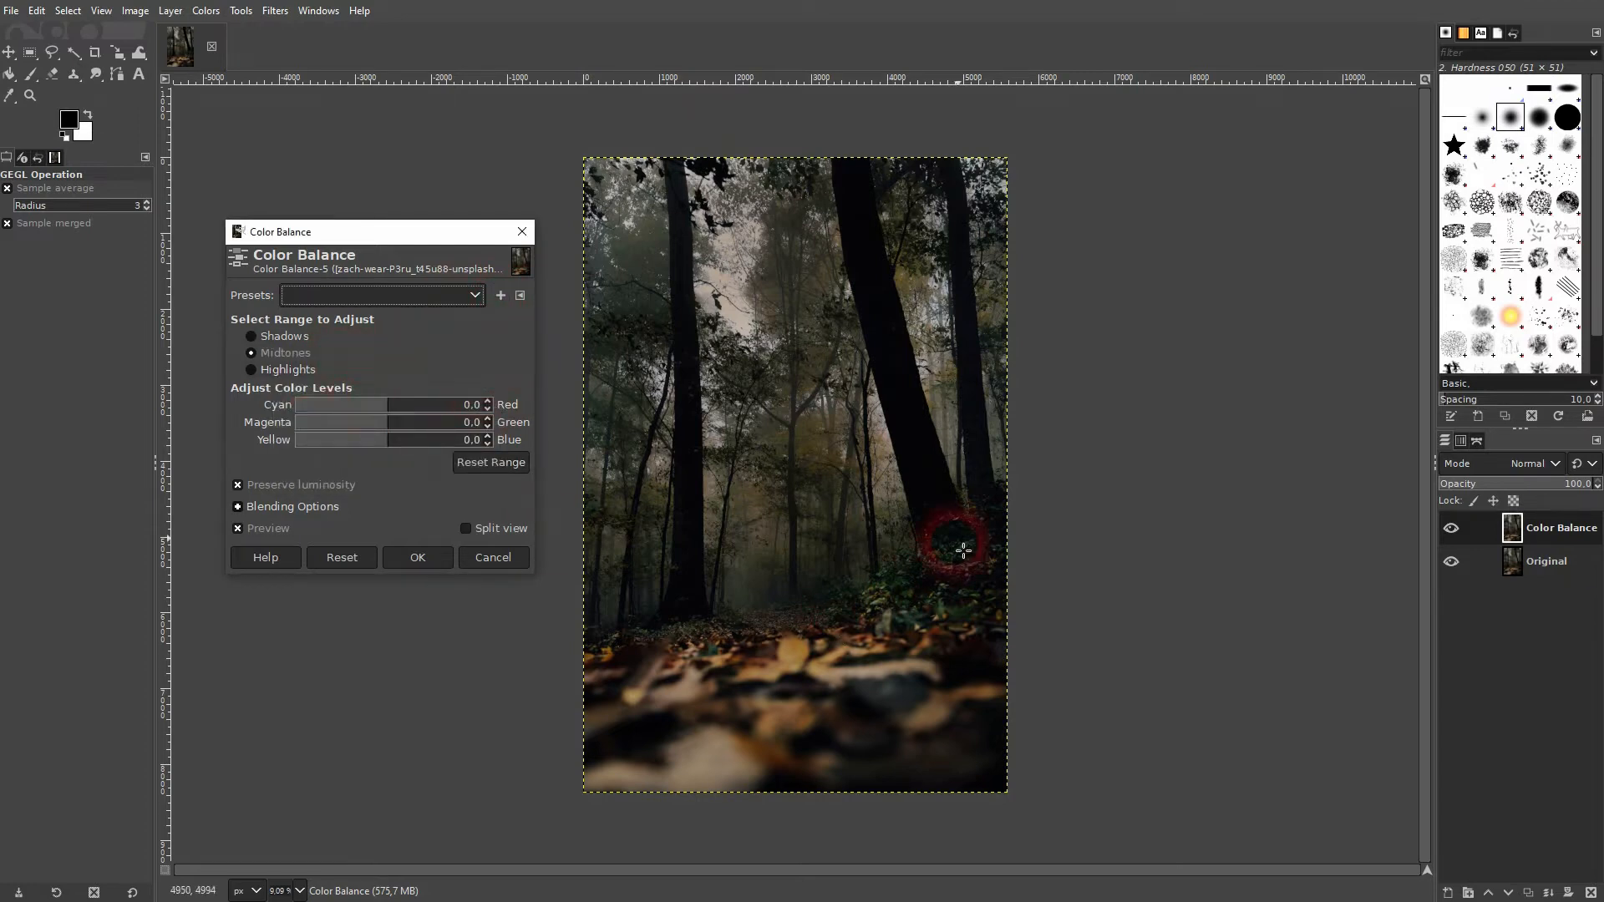
click(252, 336)
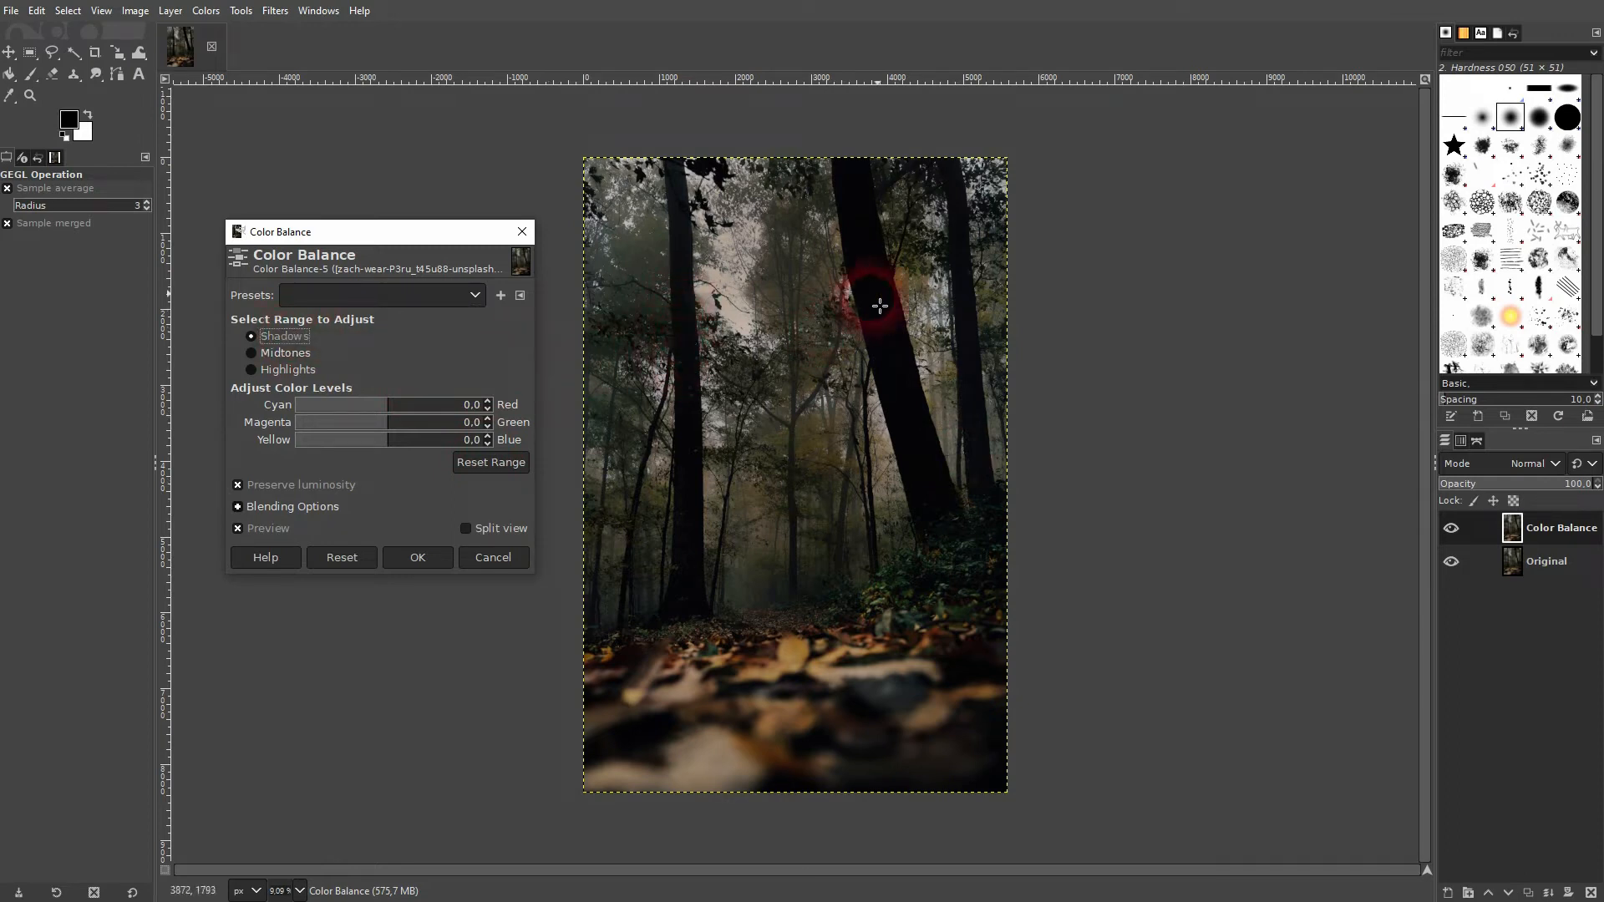
mouse_move(643, 468)
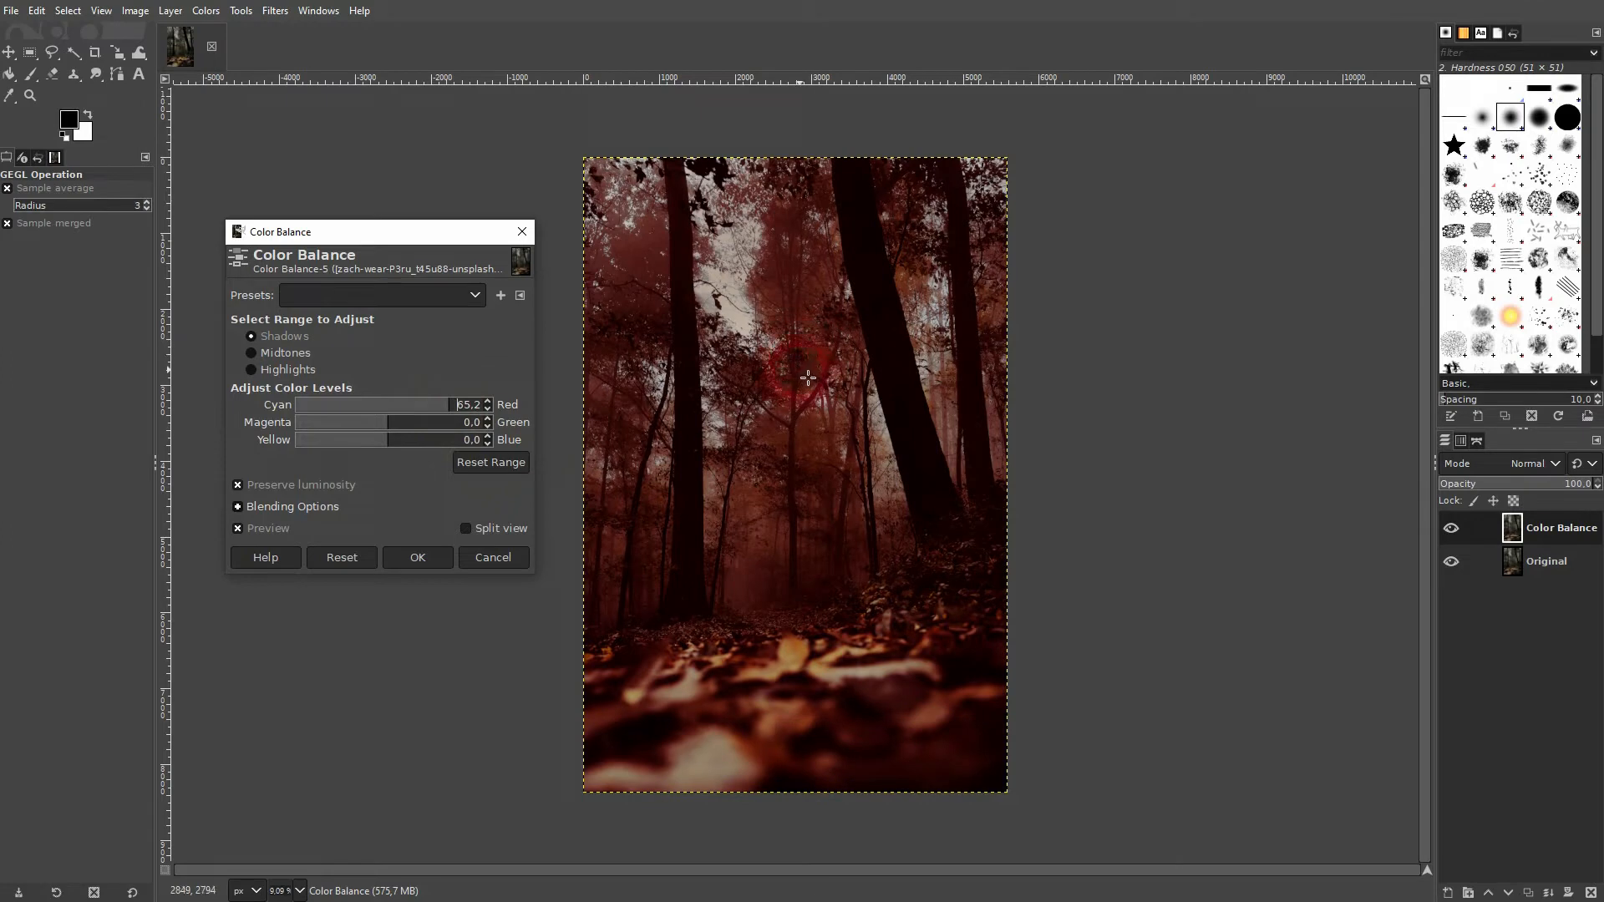
mouse_move(752, 333)
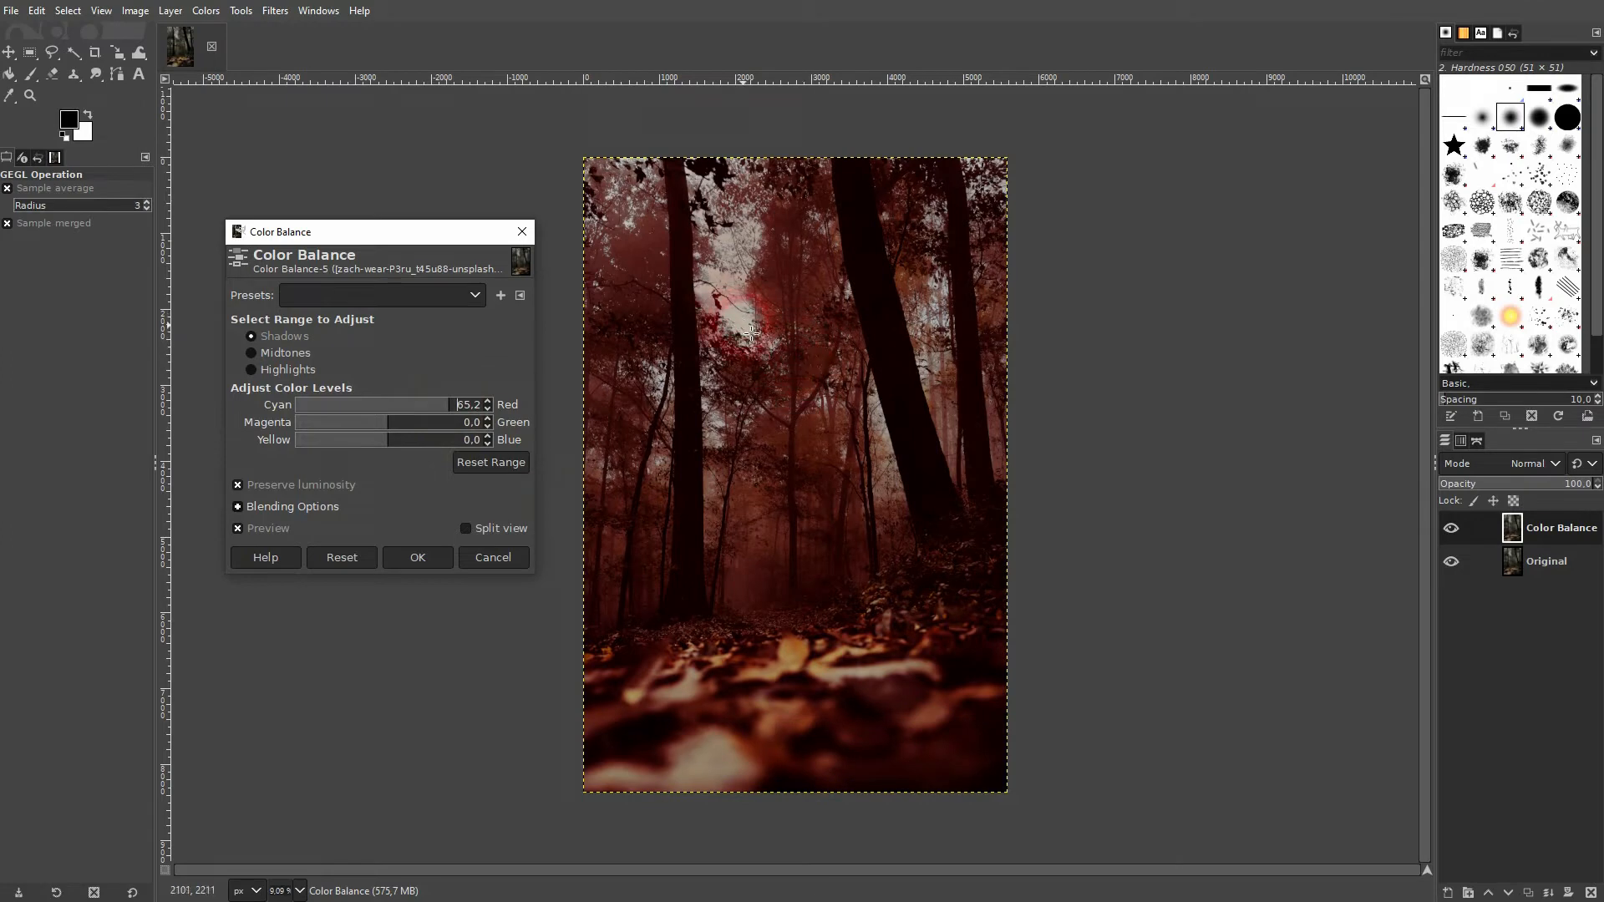
click(490, 461)
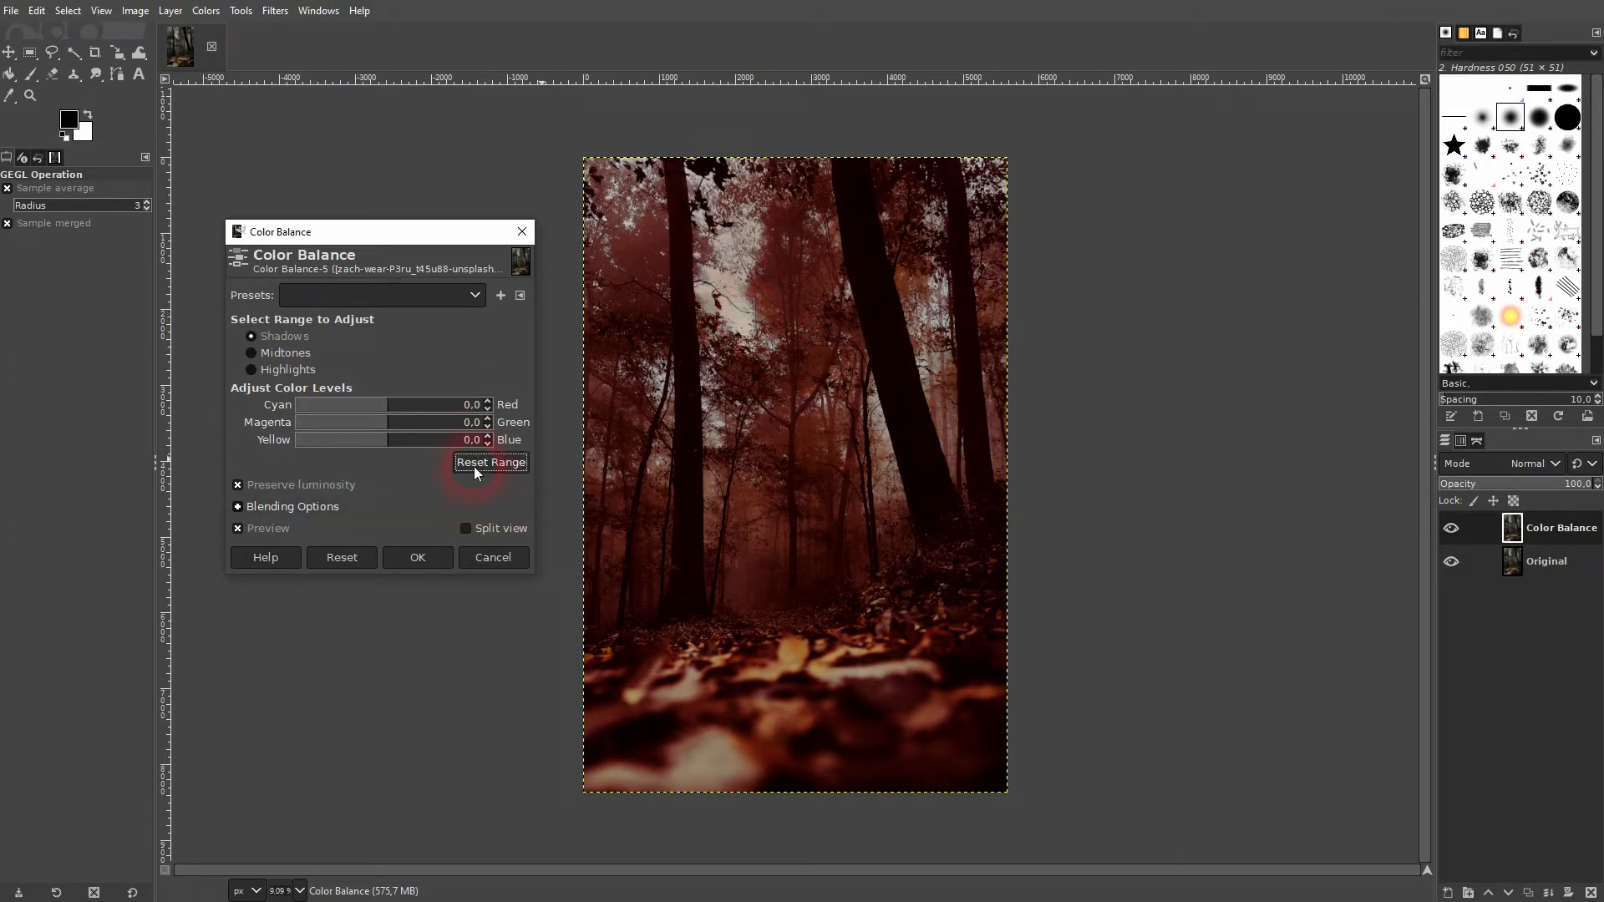
click(252, 369)
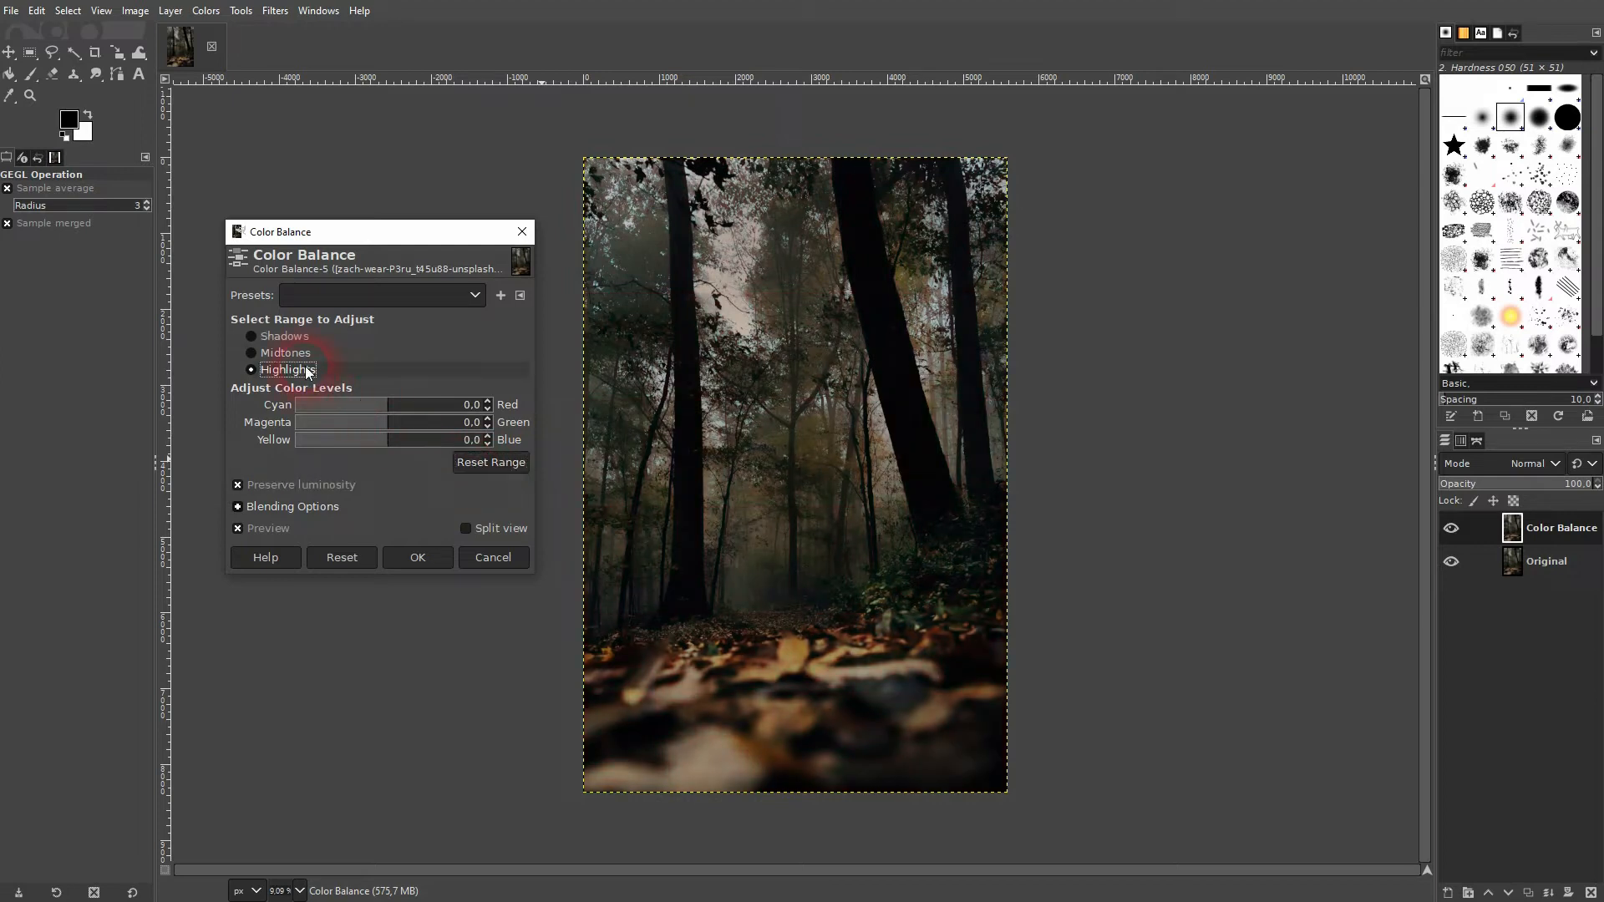
drag(348, 404, 481, 404)
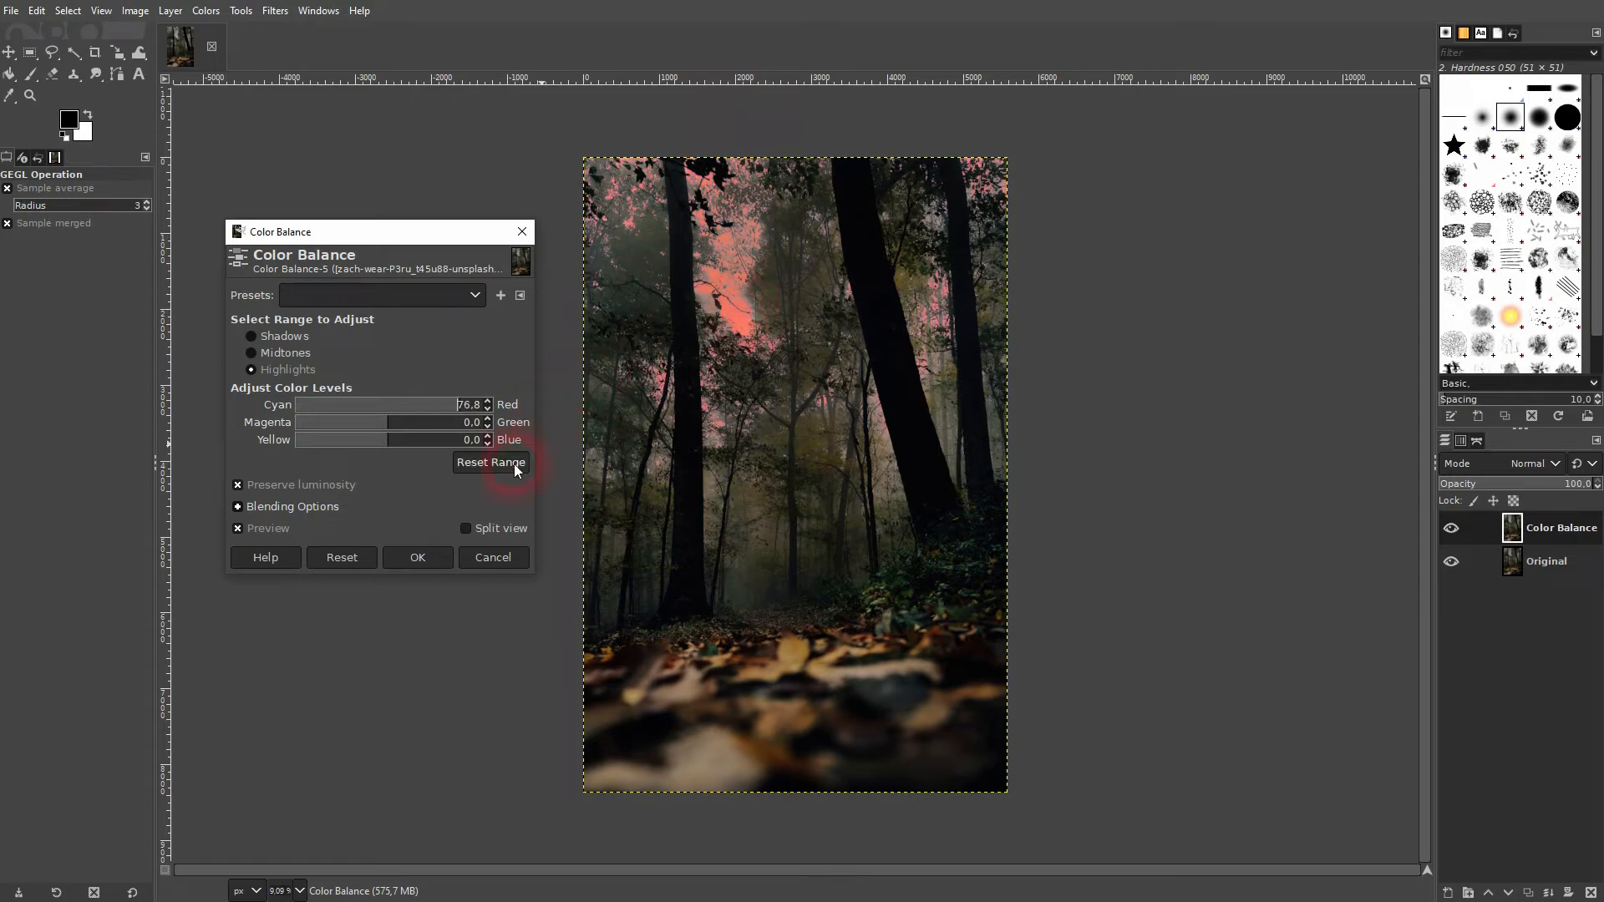
click(251, 352)
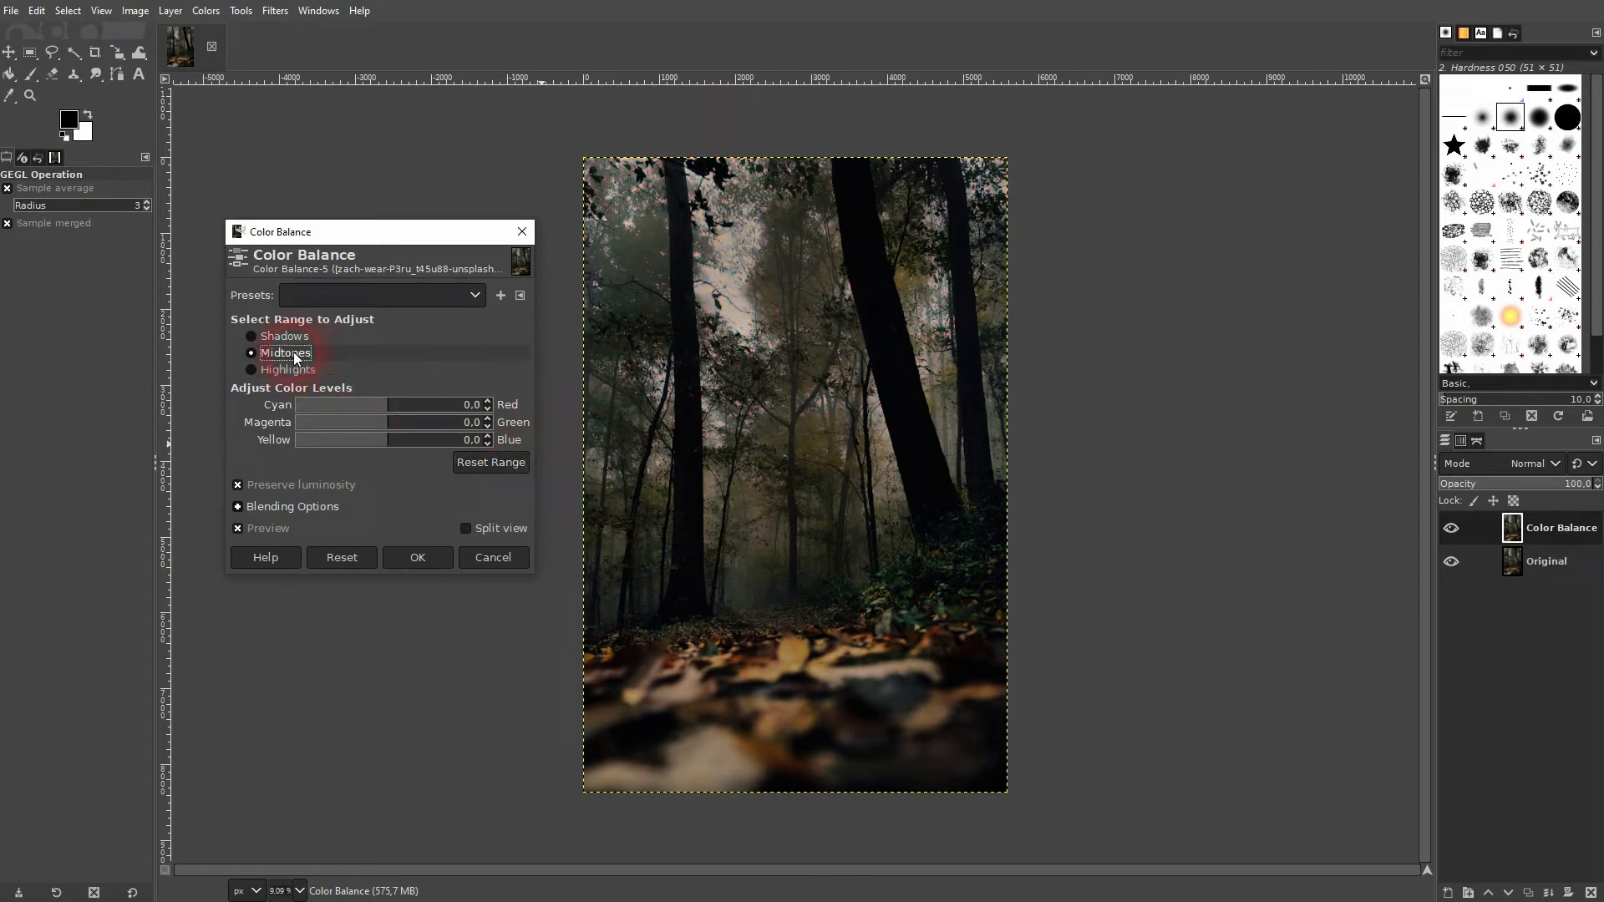
drag(347, 405, 460, 404)
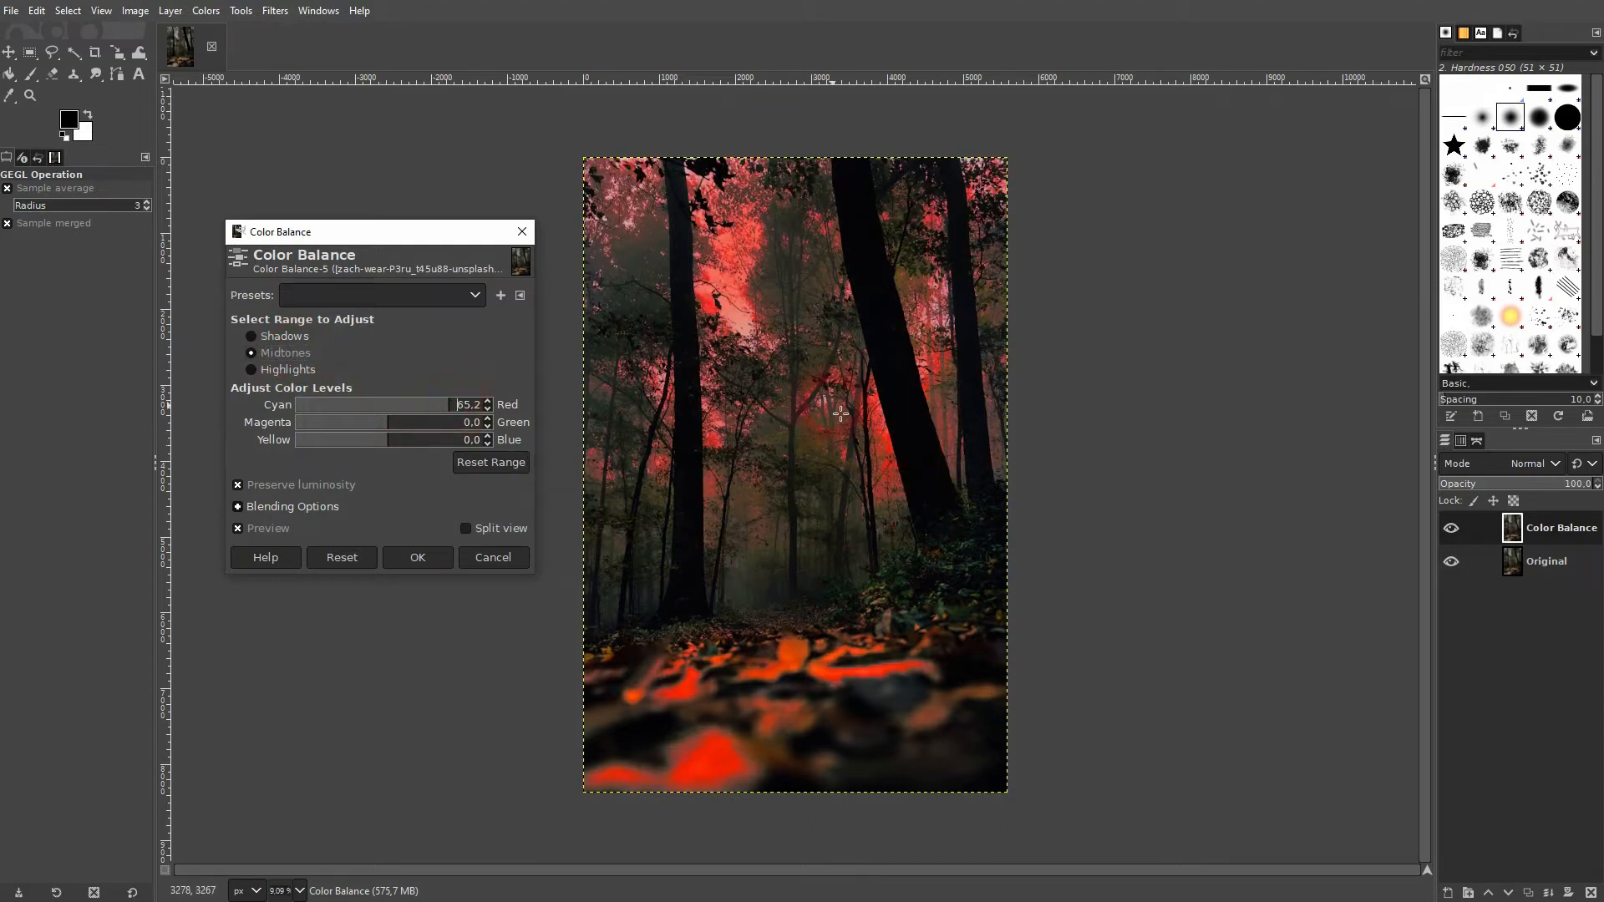
click(491, 461)
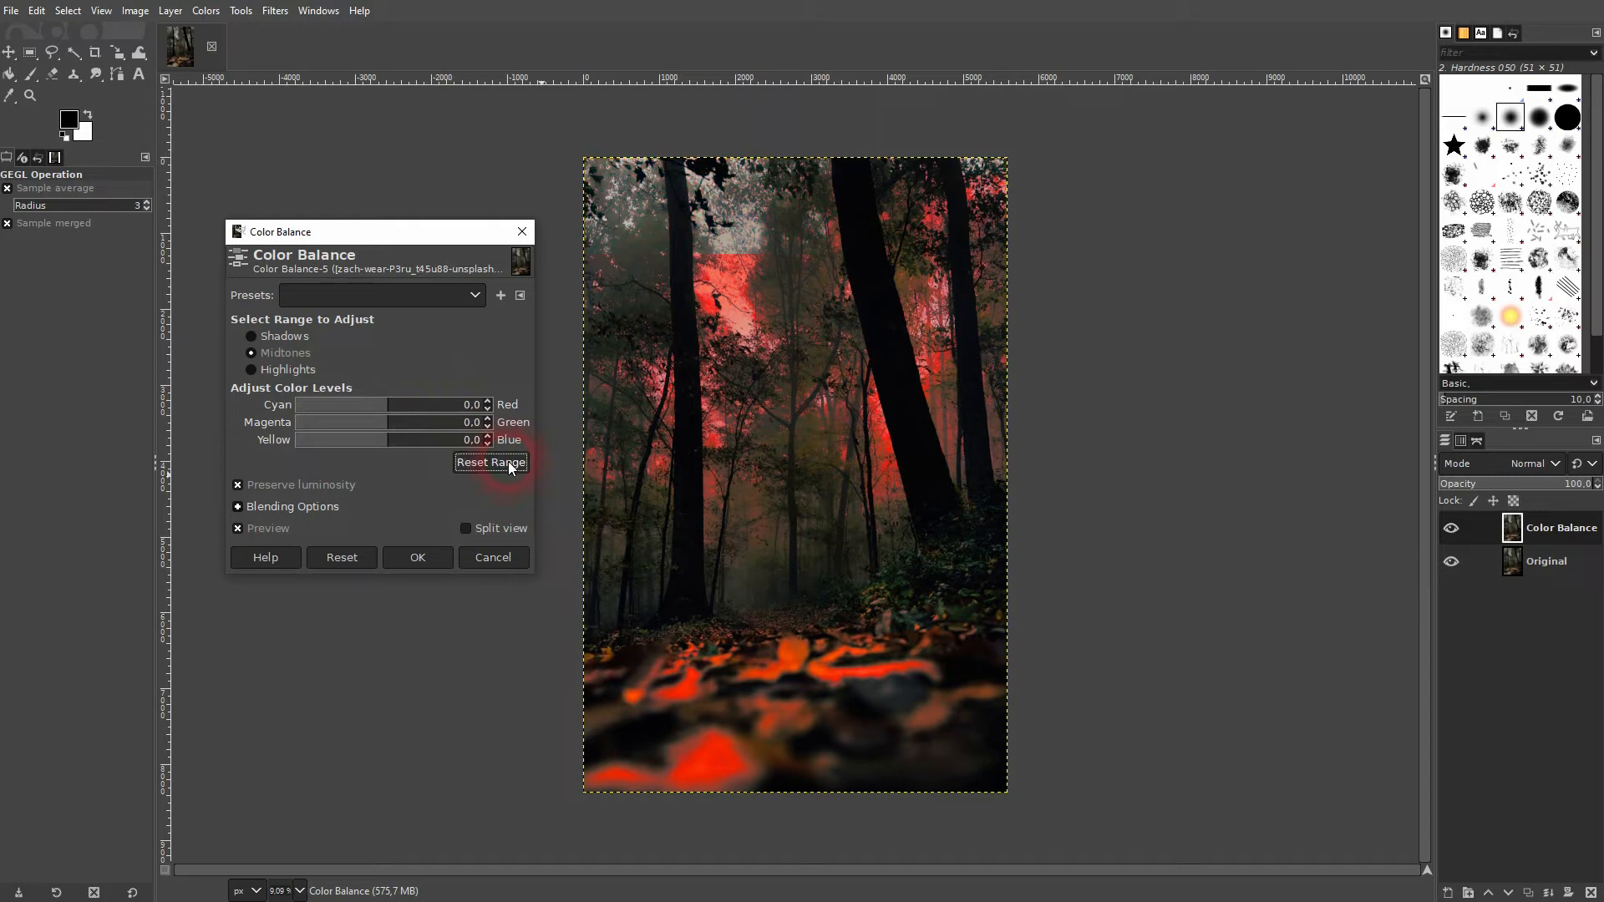
Step: Select the Shadows range and set its Magenta–Green balance to 14.3
click(491, 462)
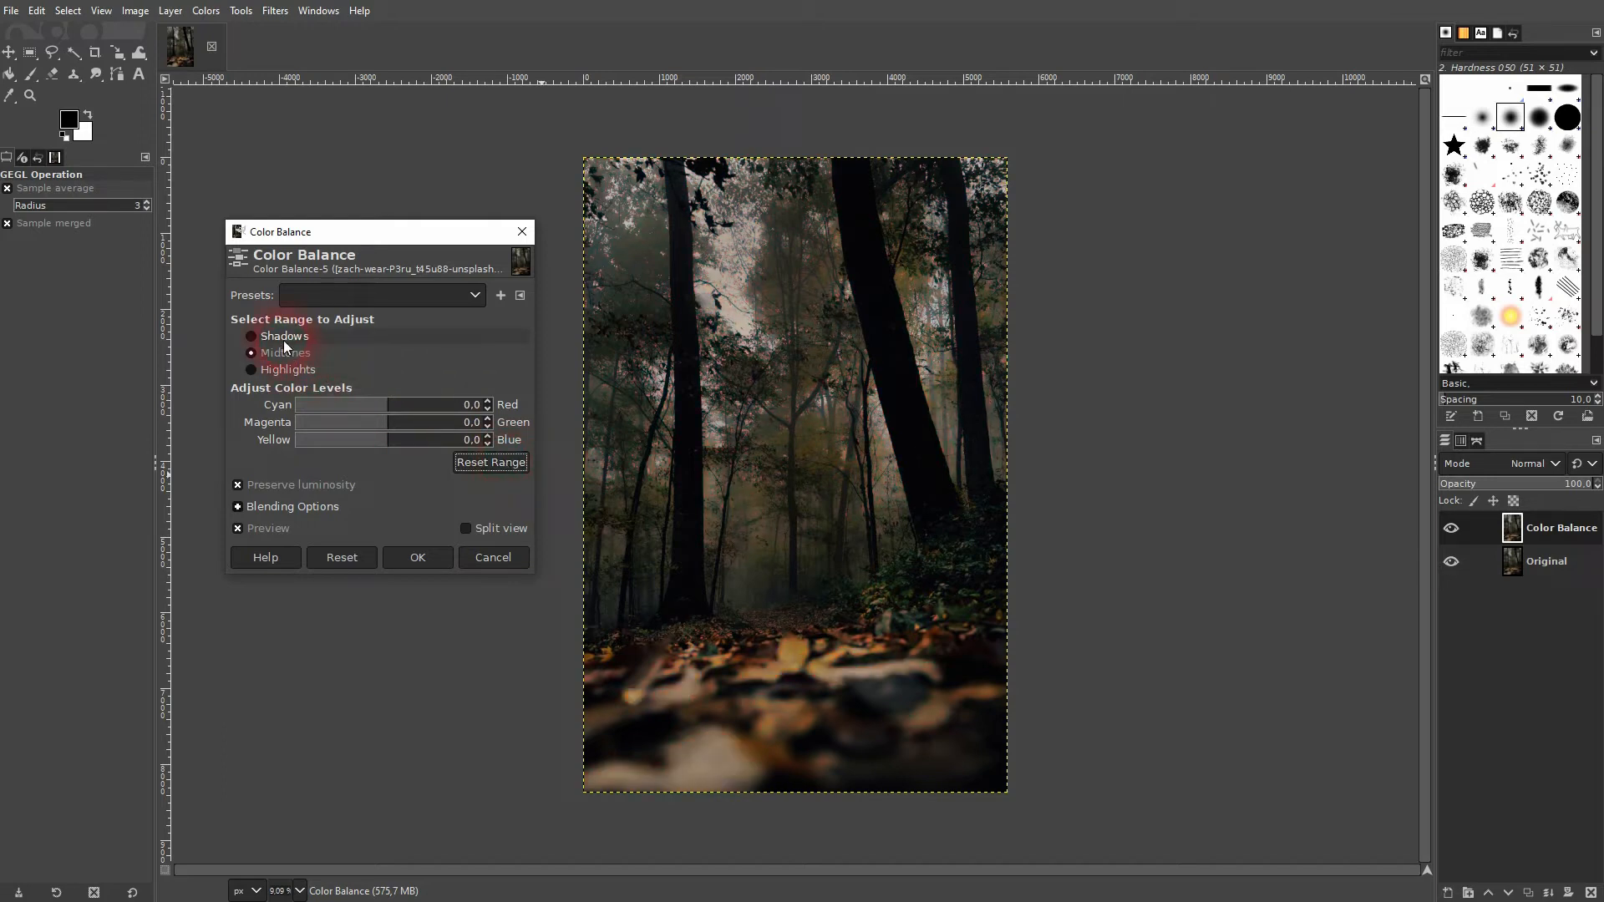
click(251, 336)
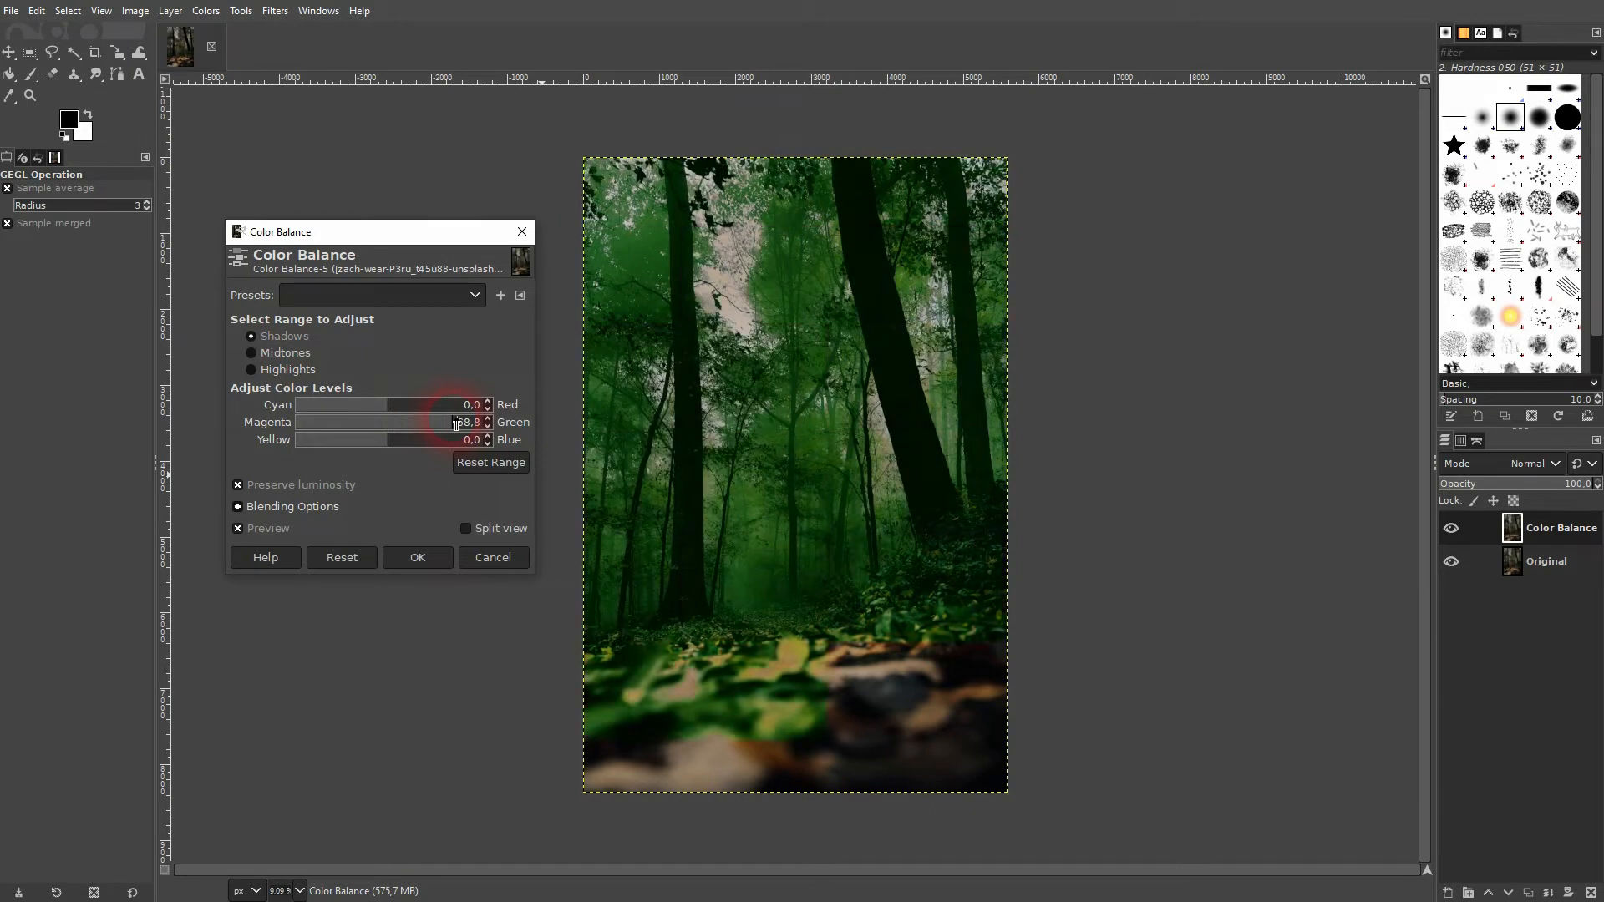
drag(460, 422, 434, 422)
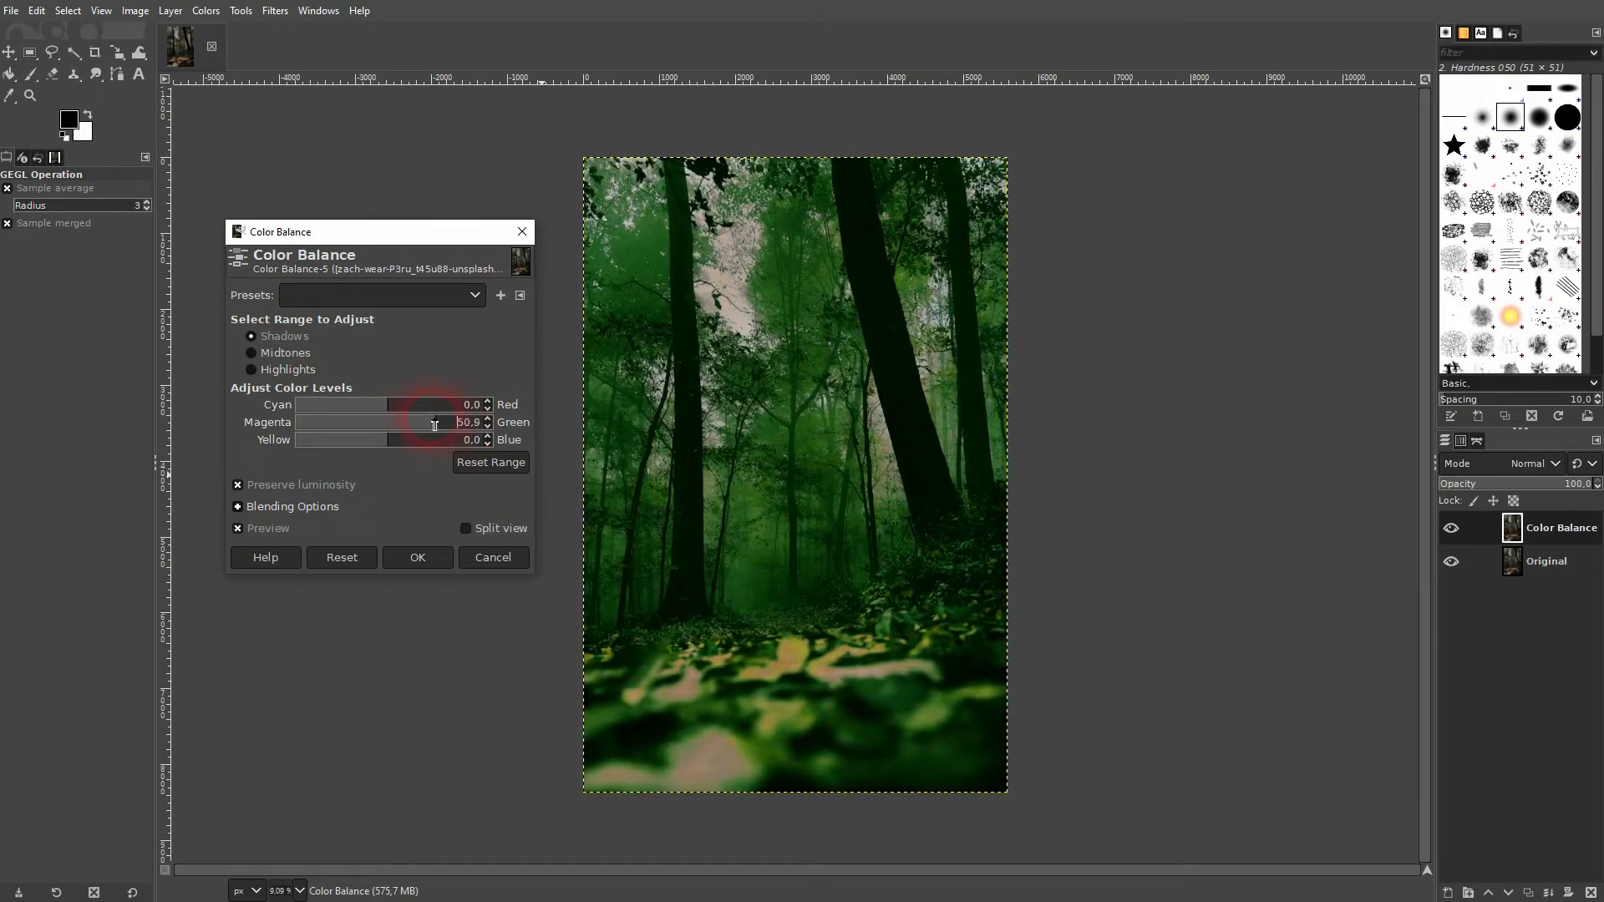
drag(434, 422, 419, 423)
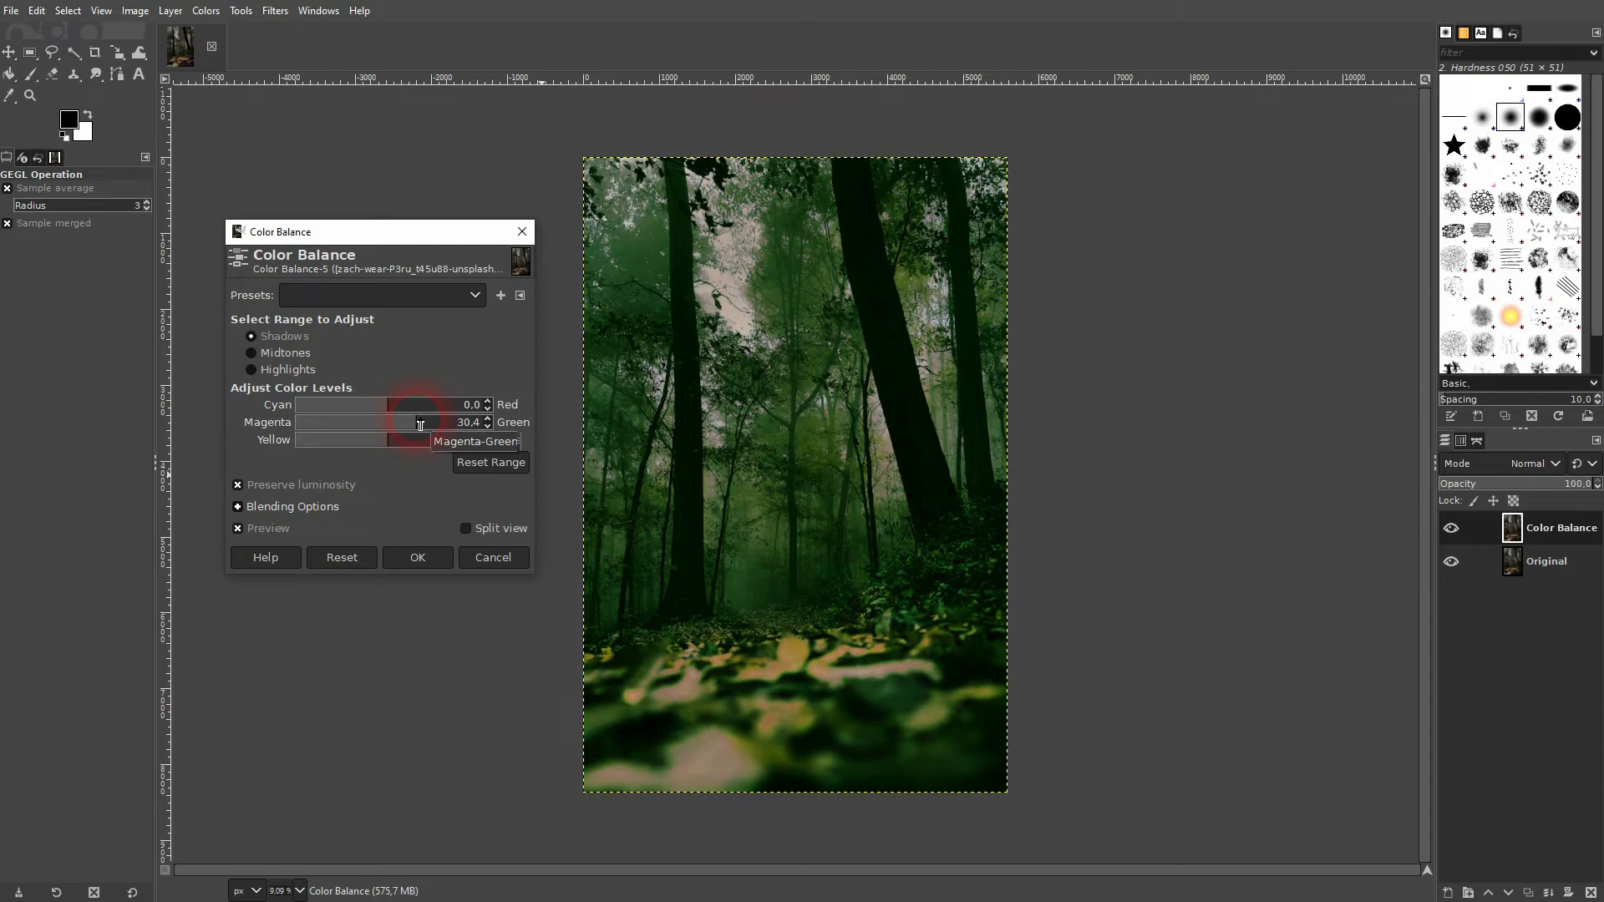
drag(419, 422, 404, 423)
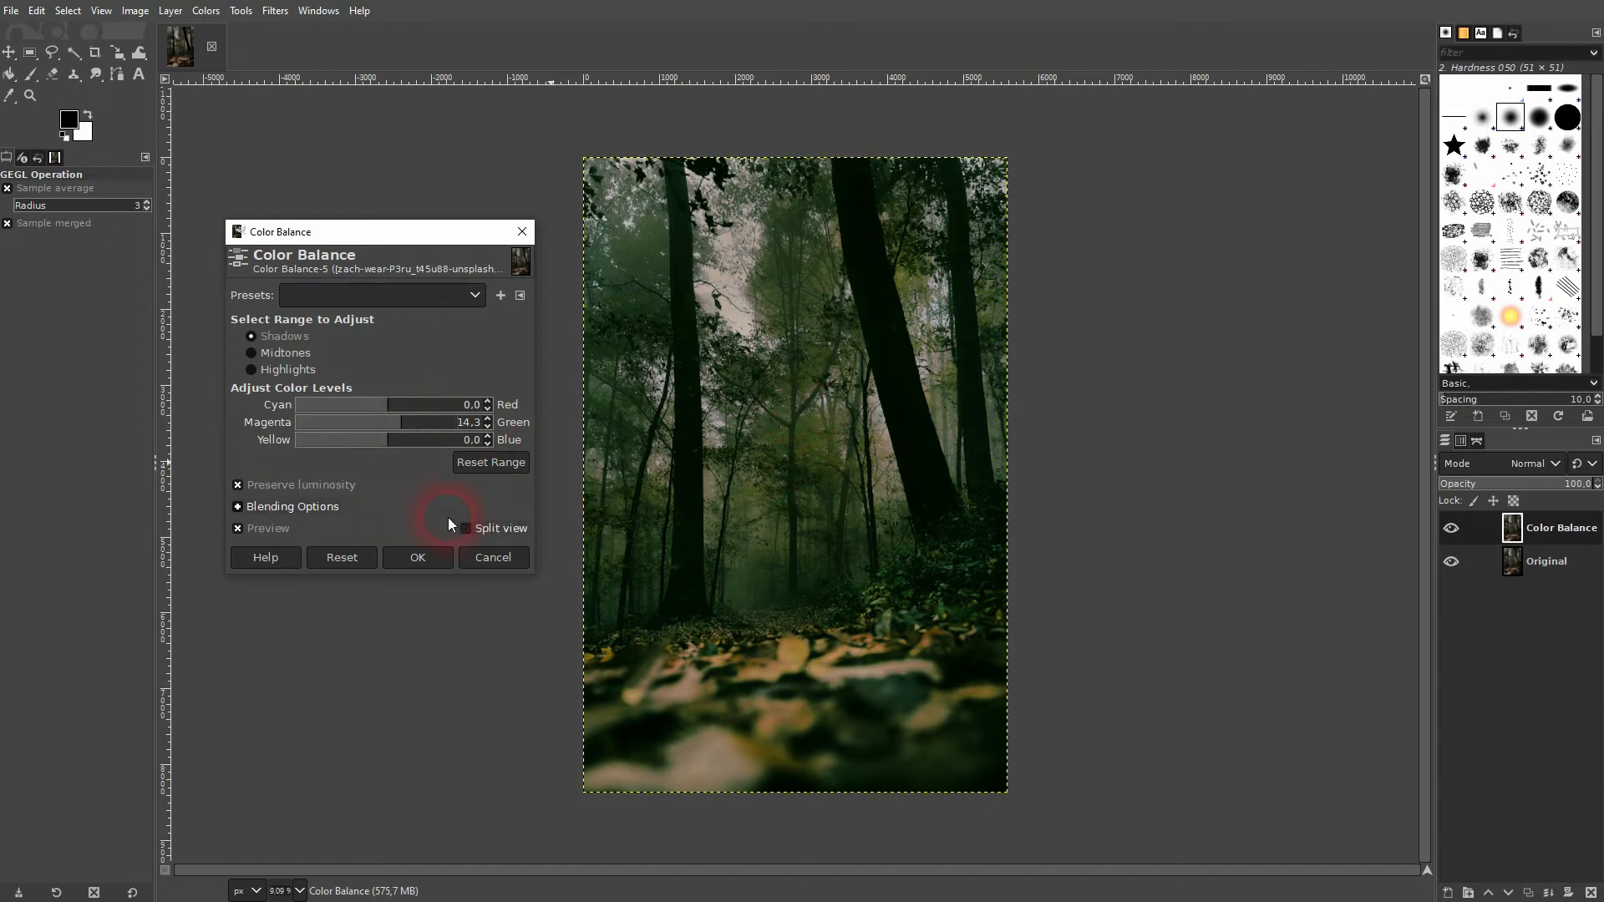
Step: Compare with the original using Split view, trying a blue shadow shift and resetting it to 0
click(465, 529)
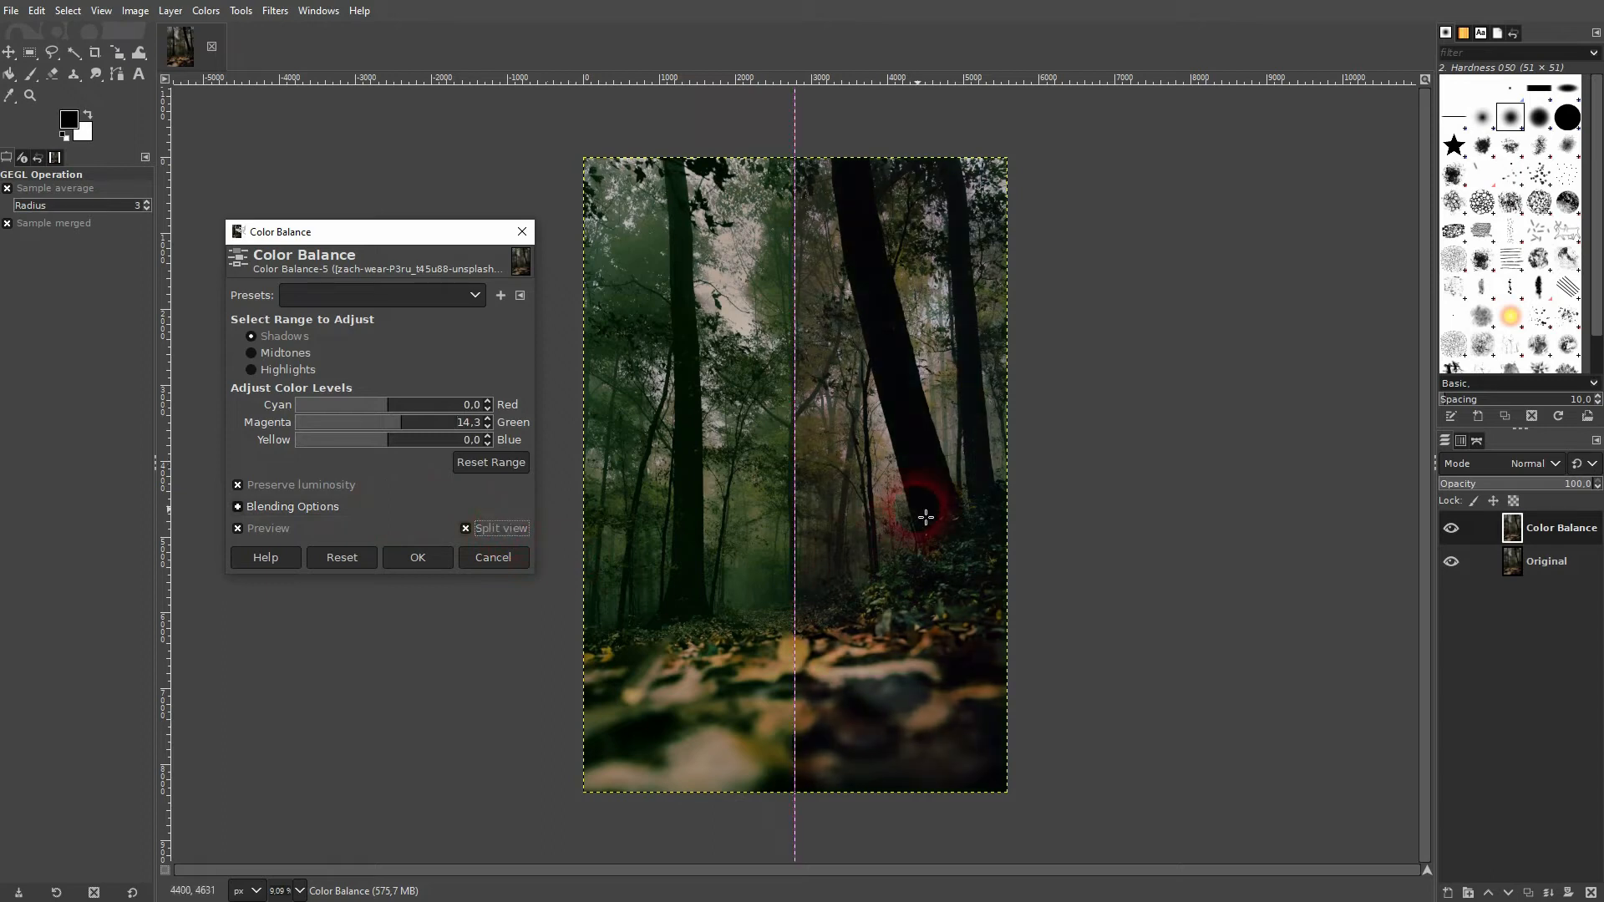
mouse_move(650, 309)
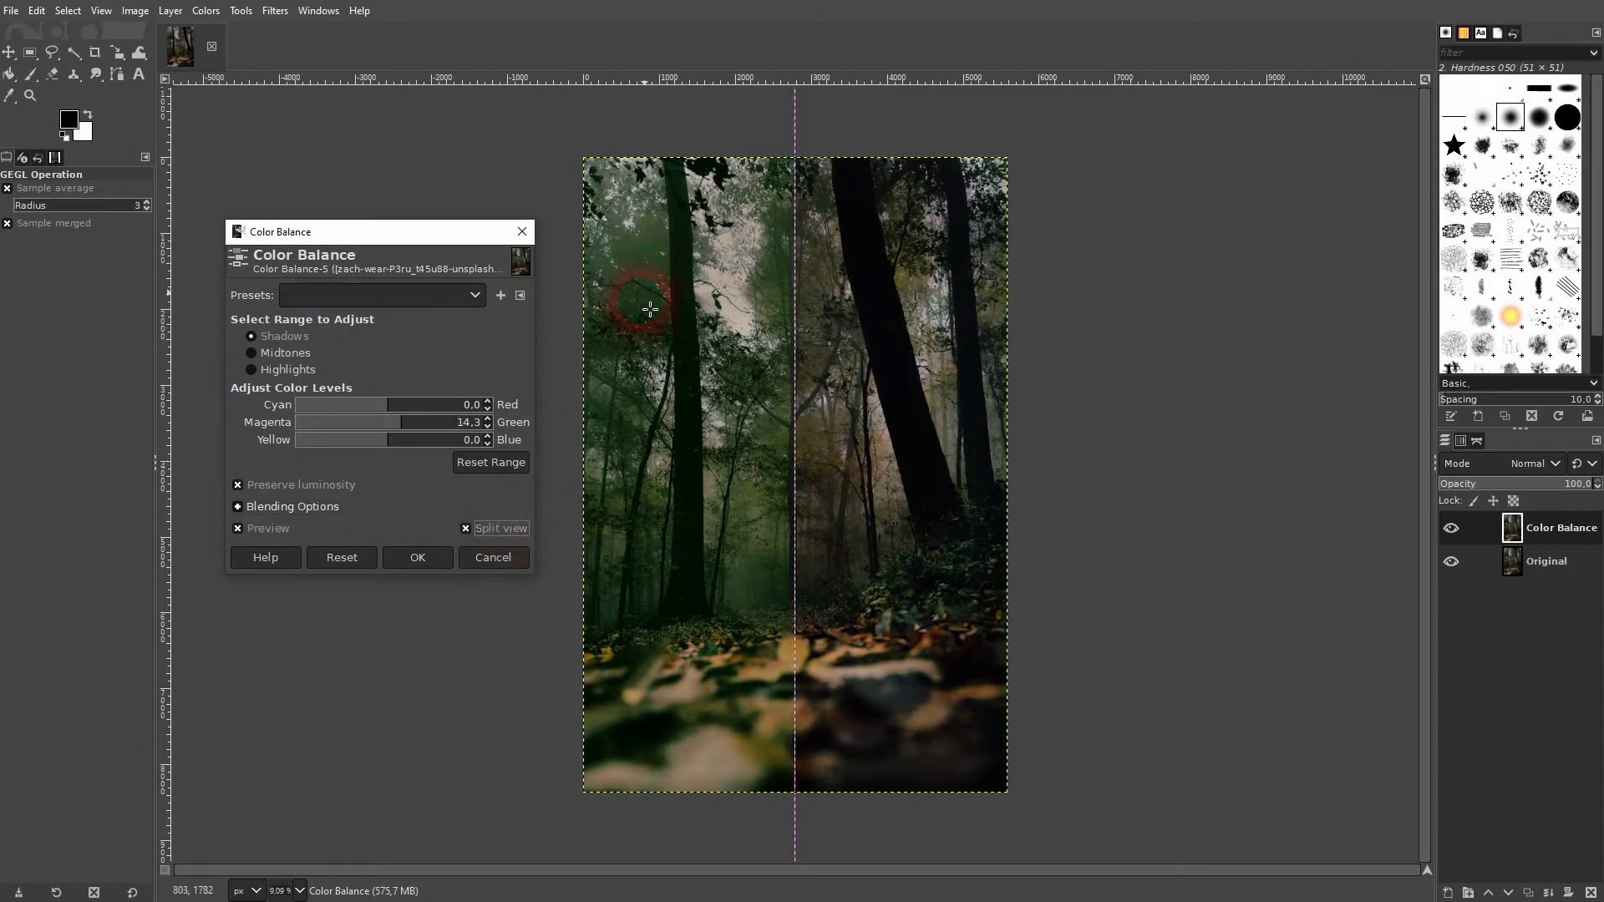
click(501, 528)
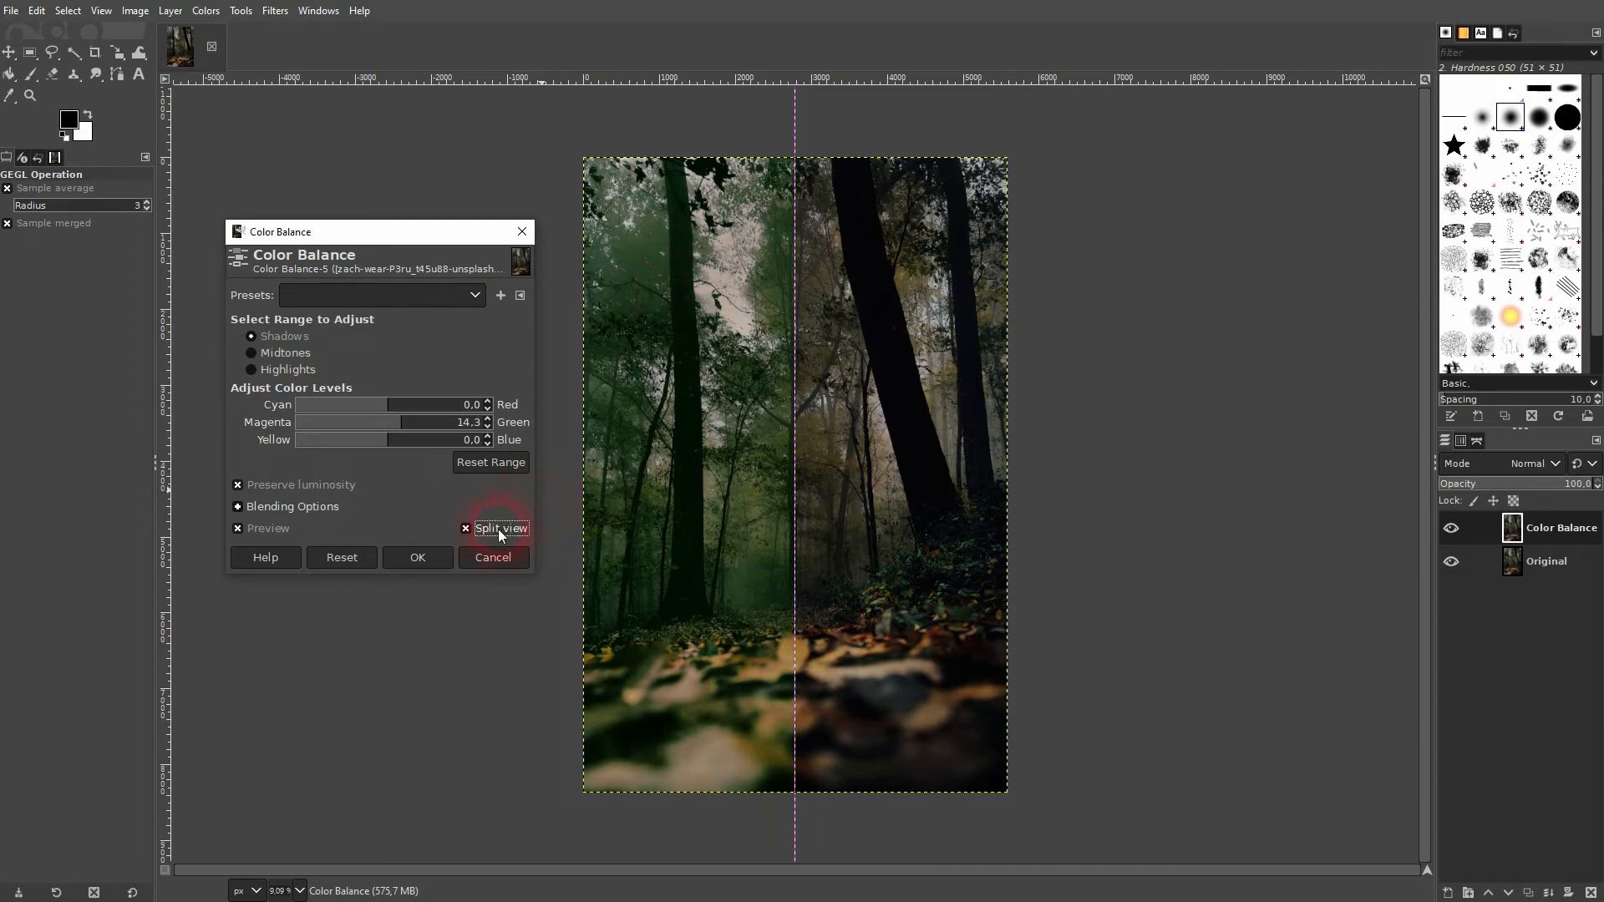
click(465, 528)
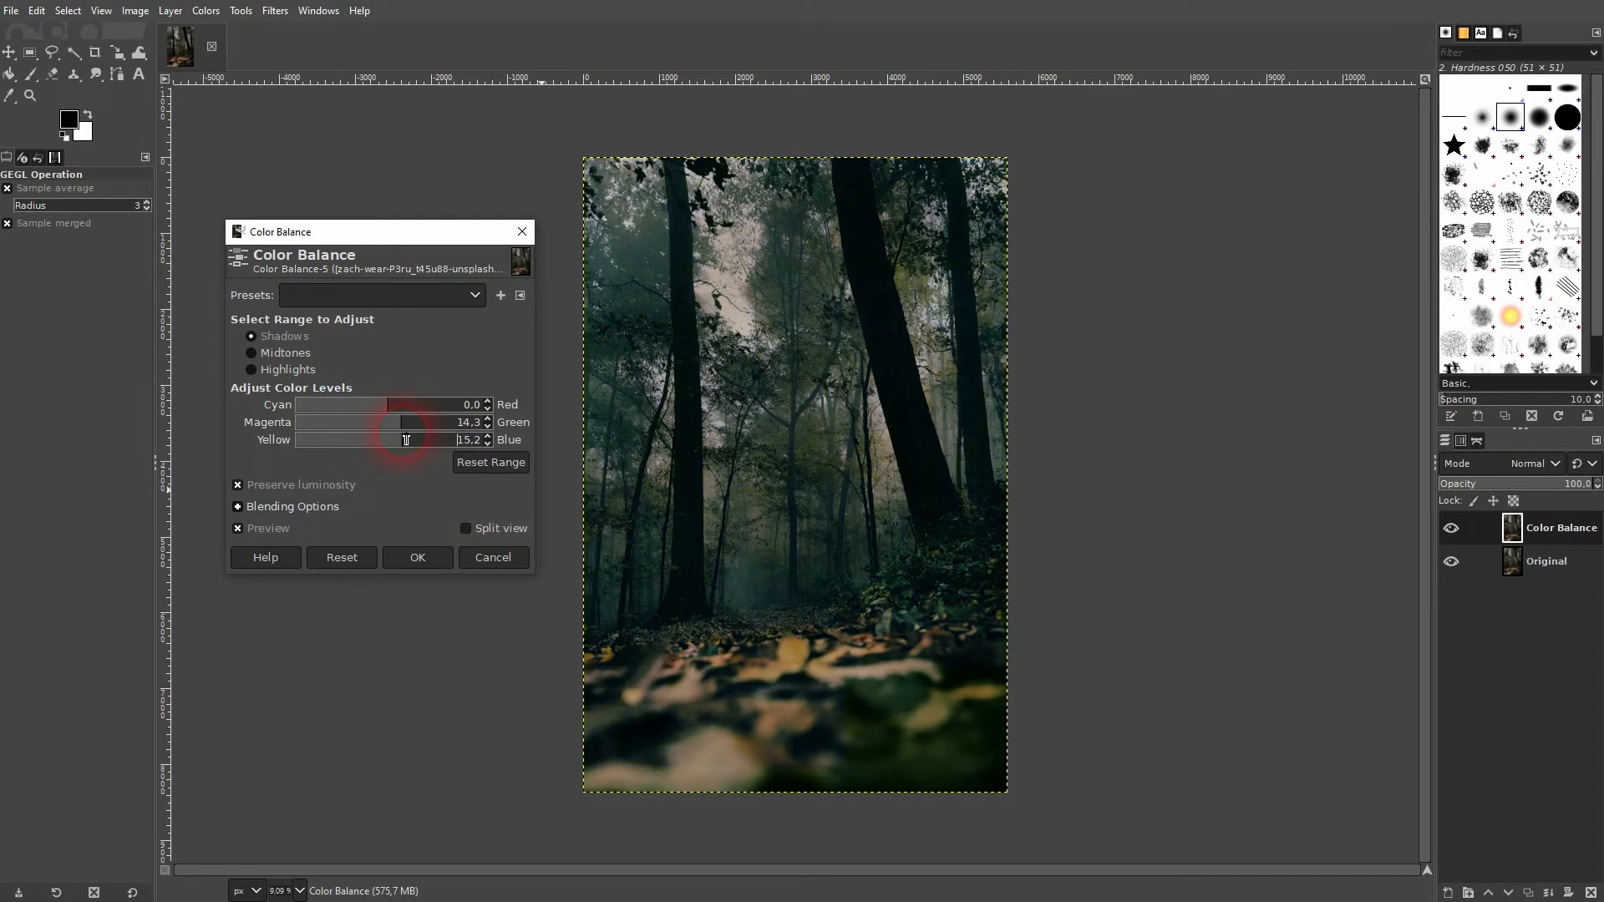
click(465, 529)
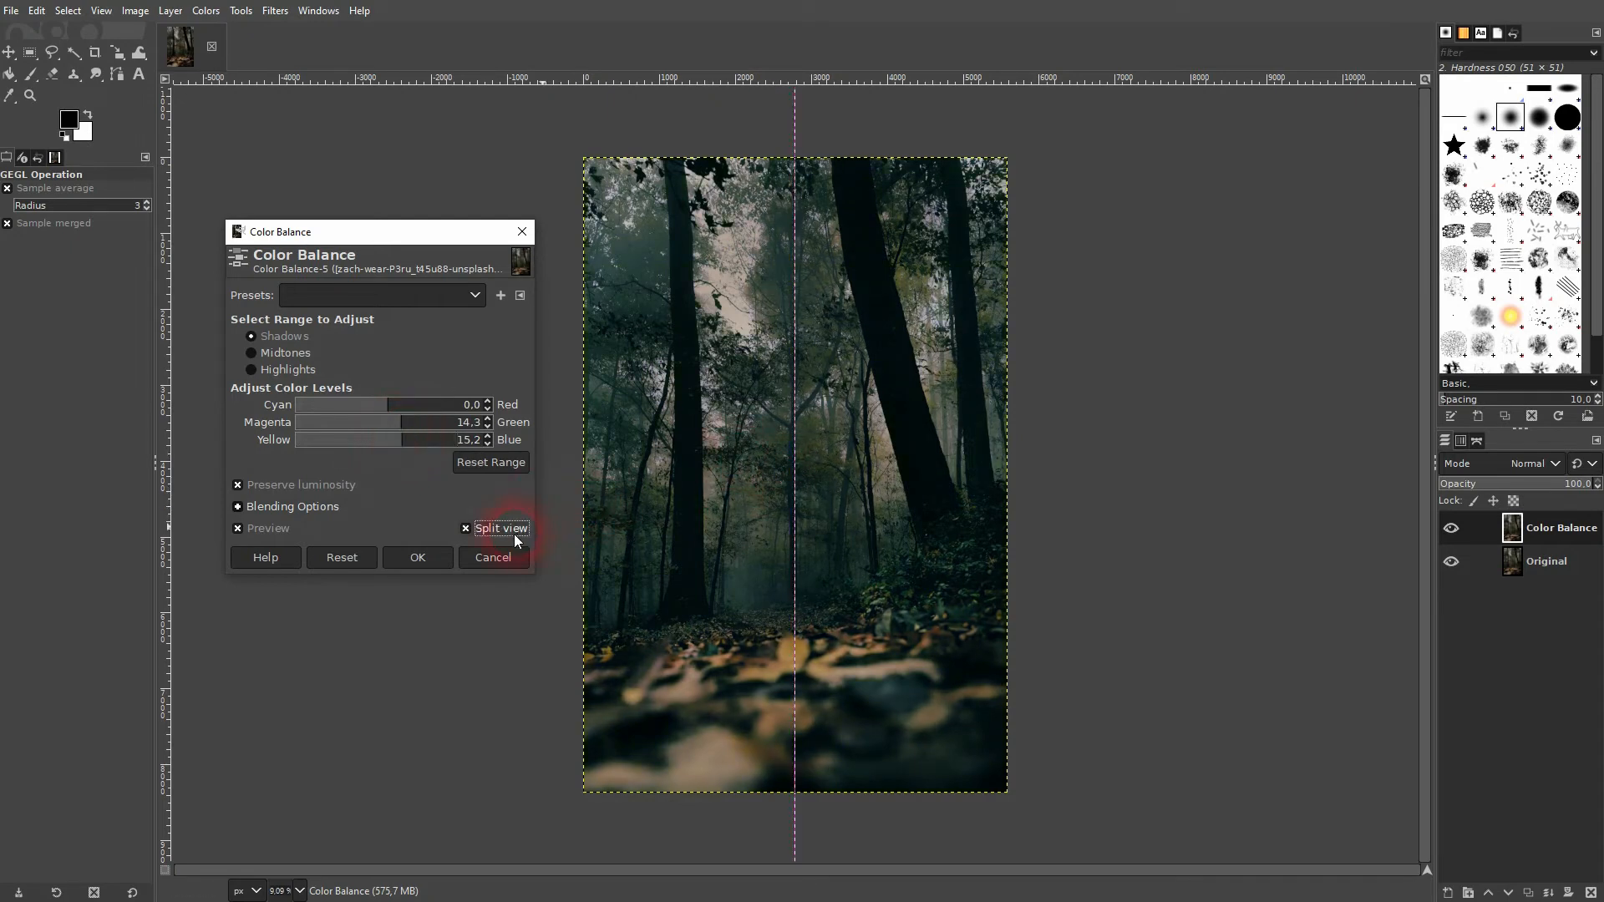
click(466, 528)
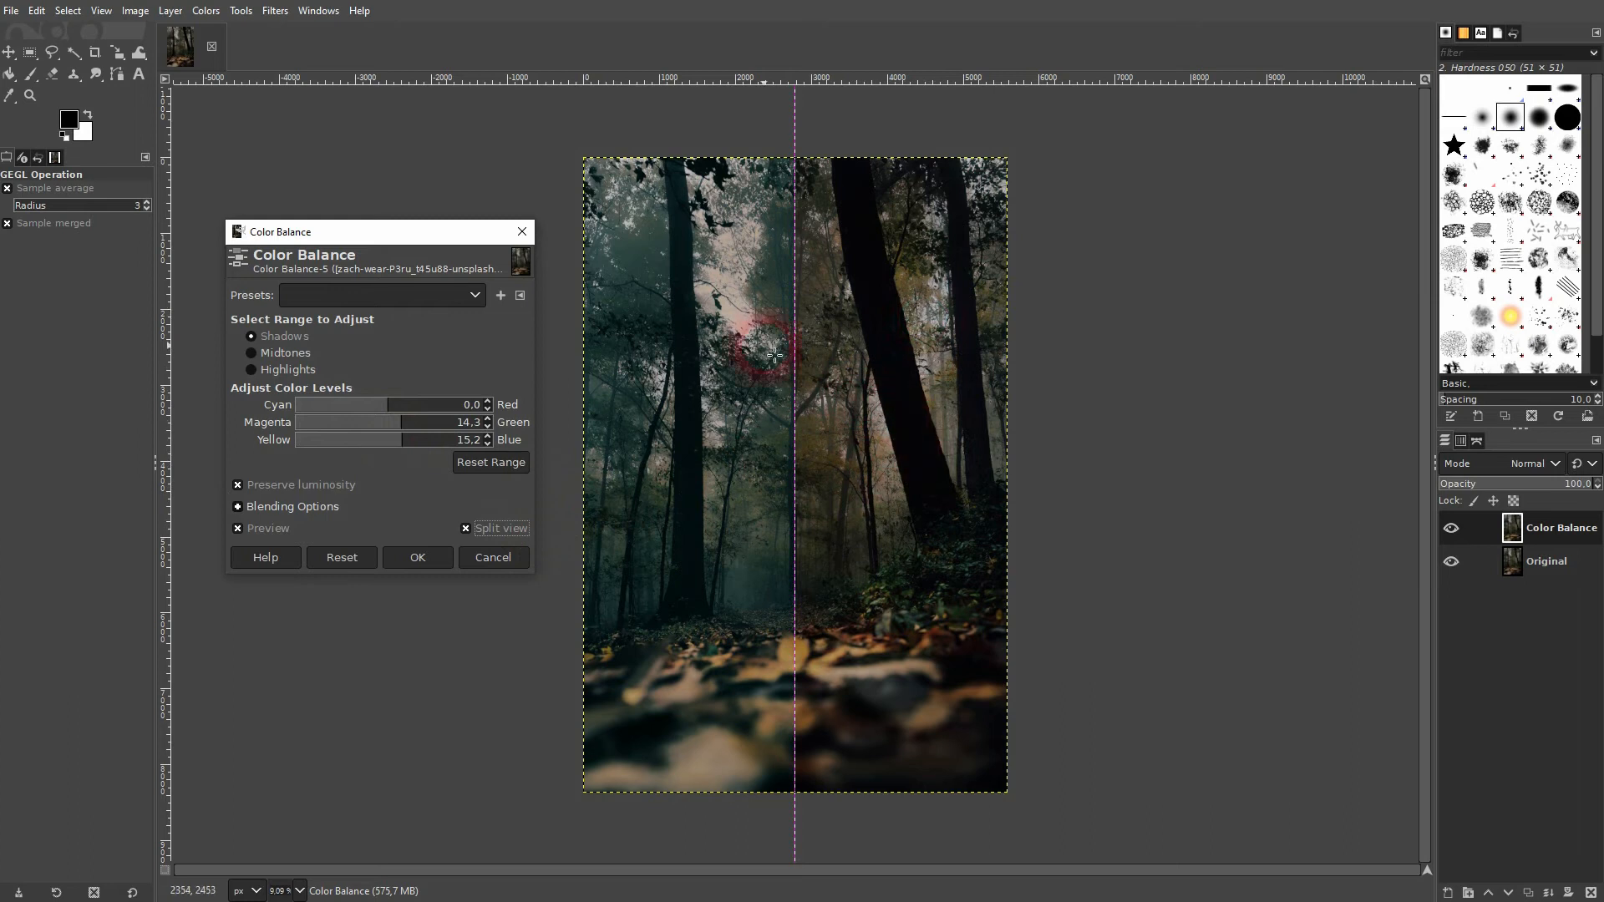
click(465, 528)
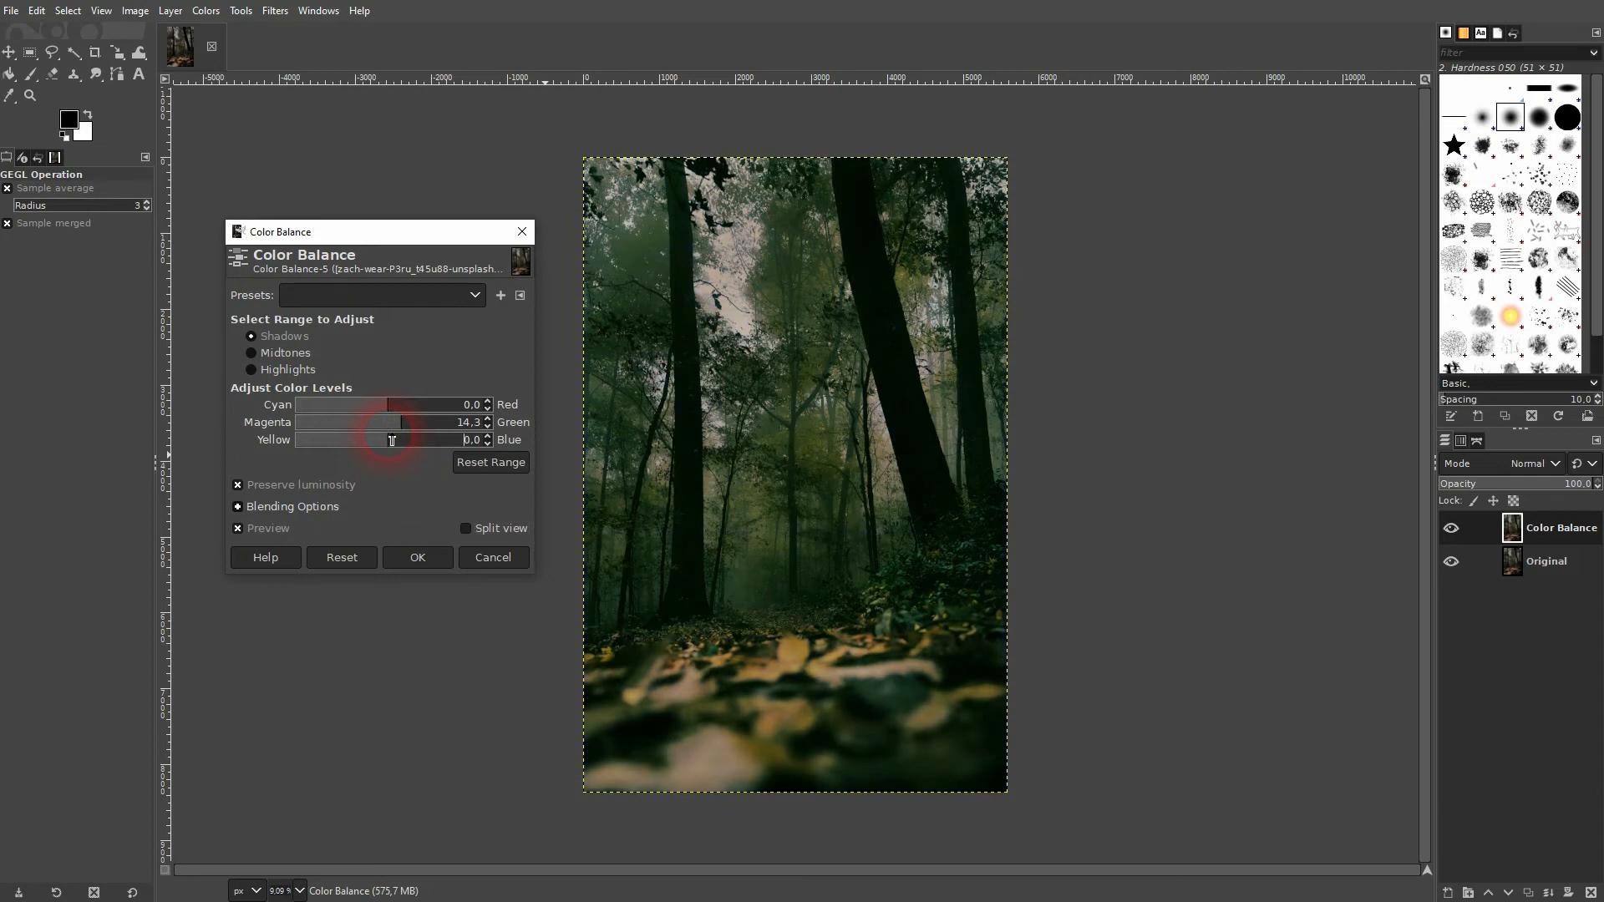
Step: Select Highlights and raise the Yellow–Blue balance to 58.0
click(252, 369)
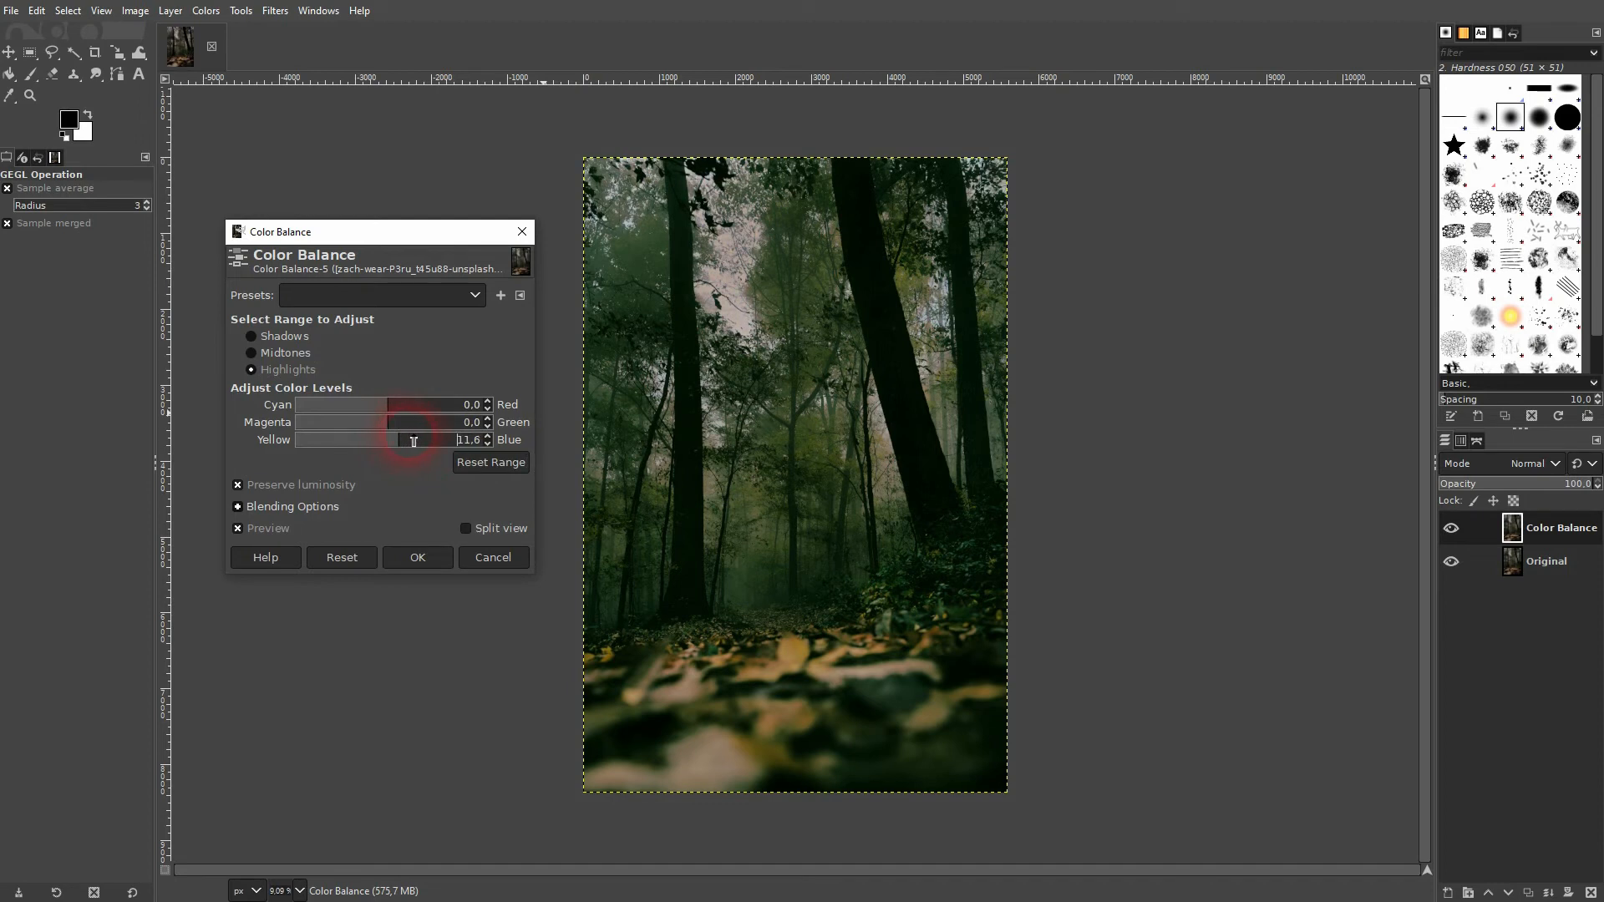
drag(383, 439, 429, 438)
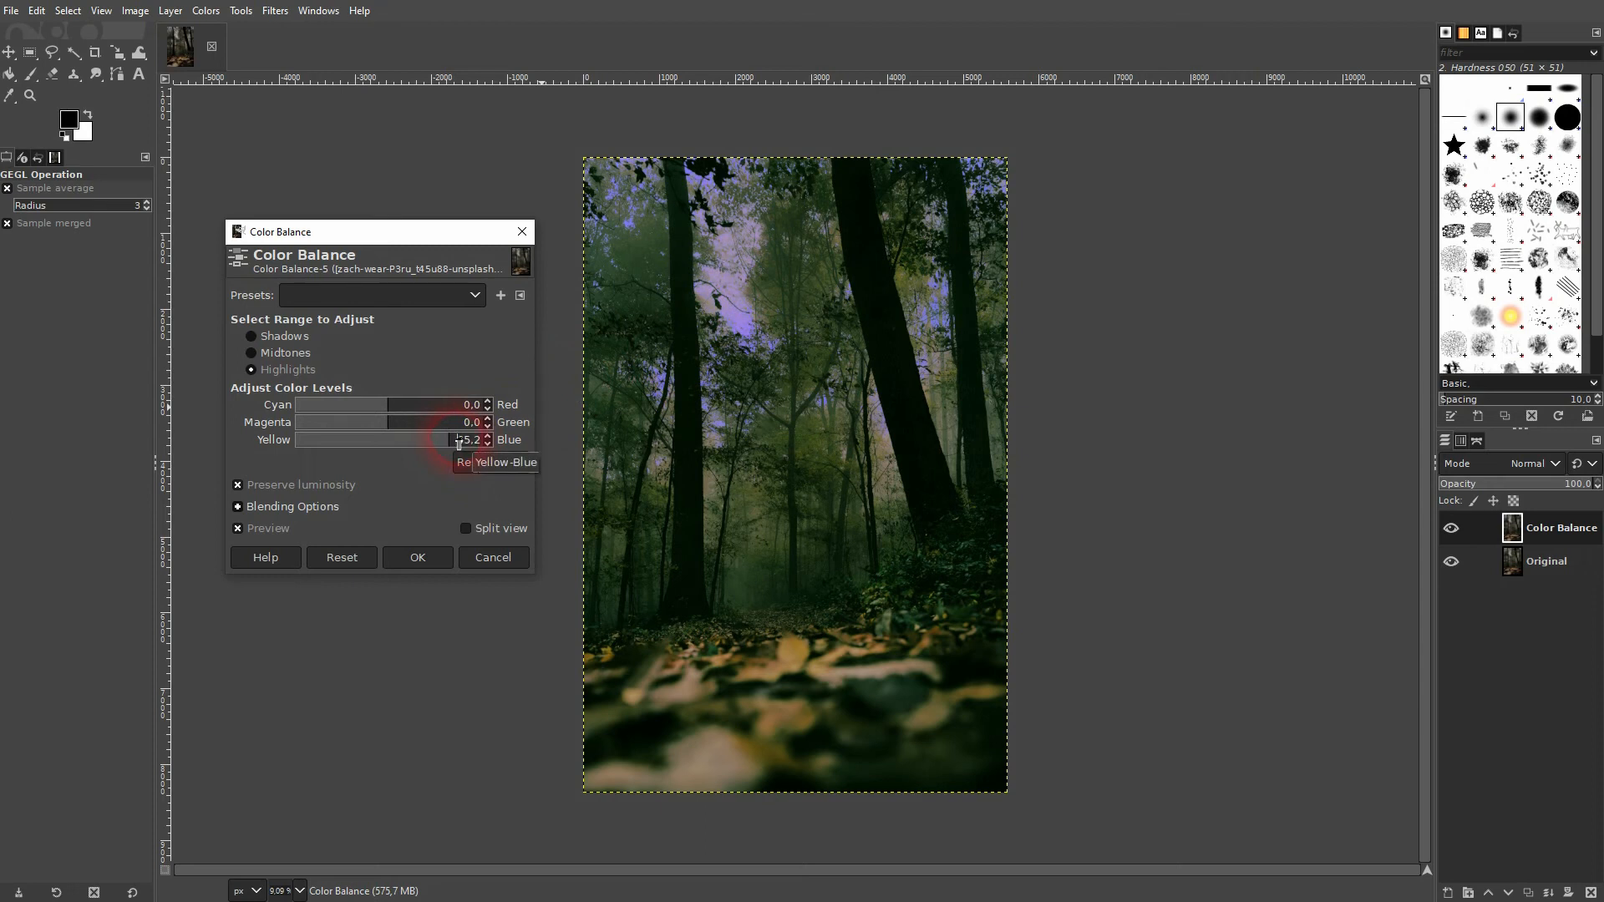
drag(459, 439, 450, 438)
text(58)
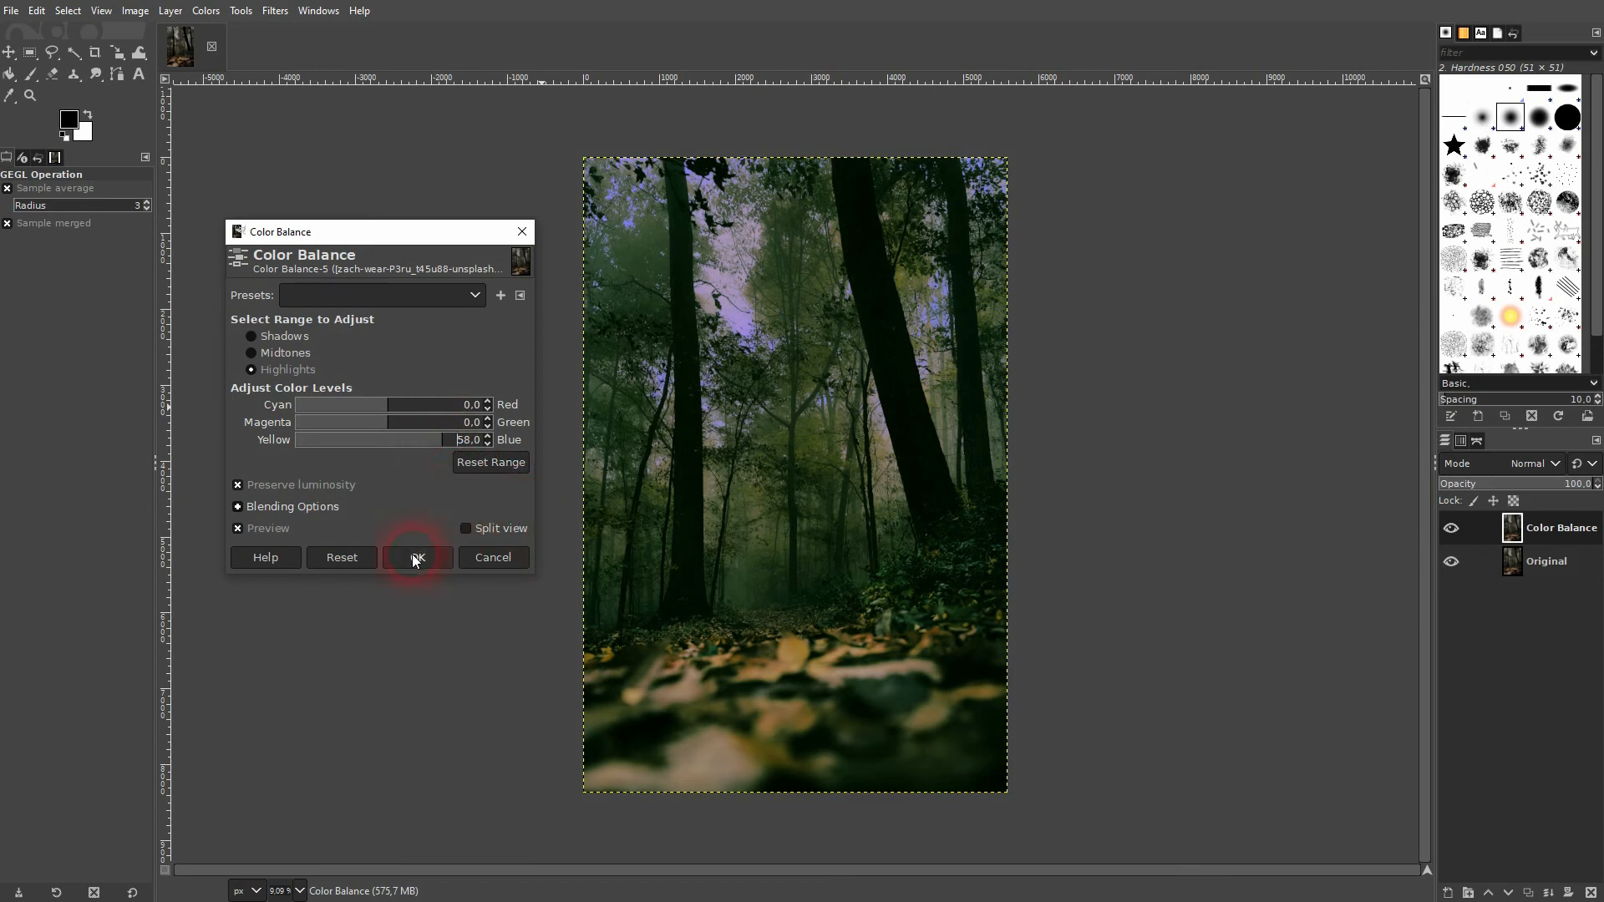
Step: Apply the colour balance and toggle the Color Balance layer's visibility to compare
click(416, 556)
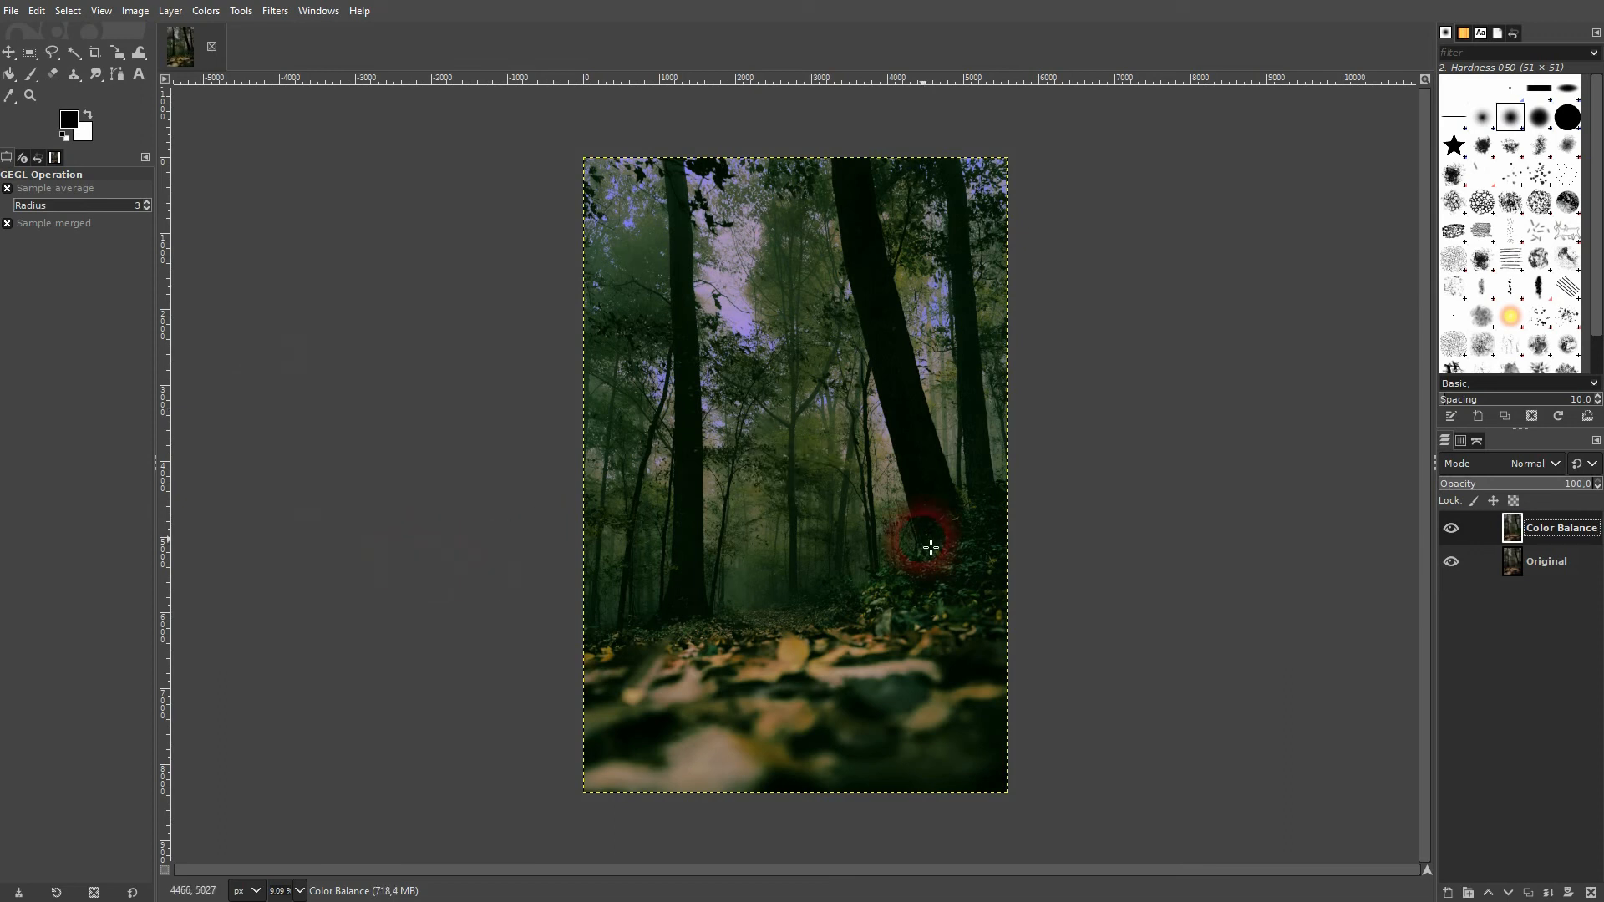
click(1451, 528)
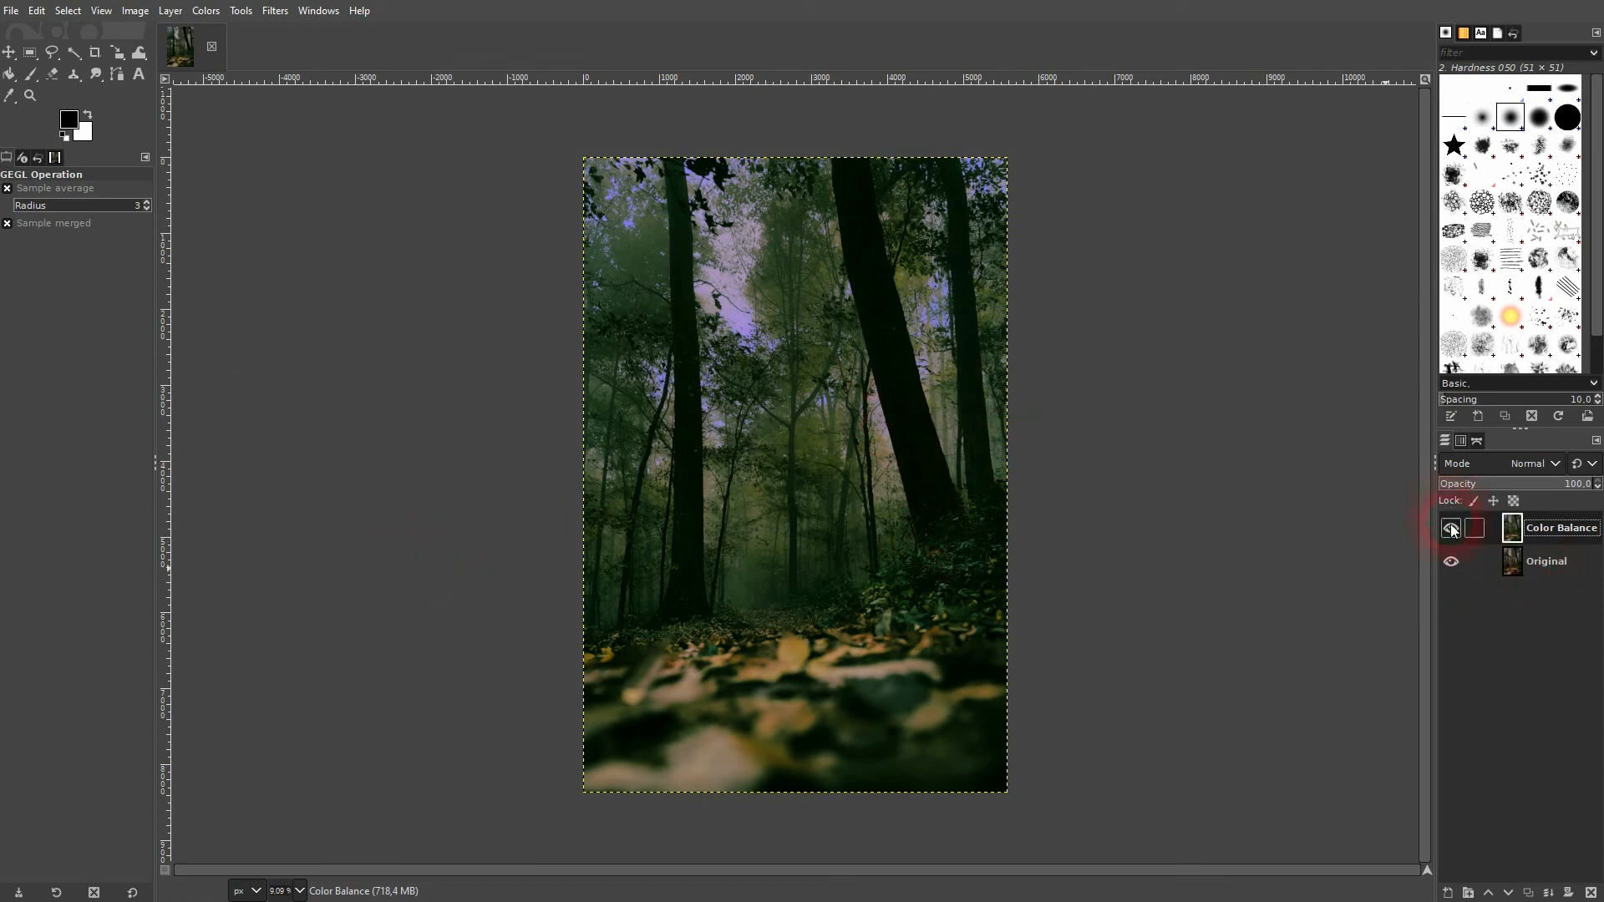
click(1450, 528)
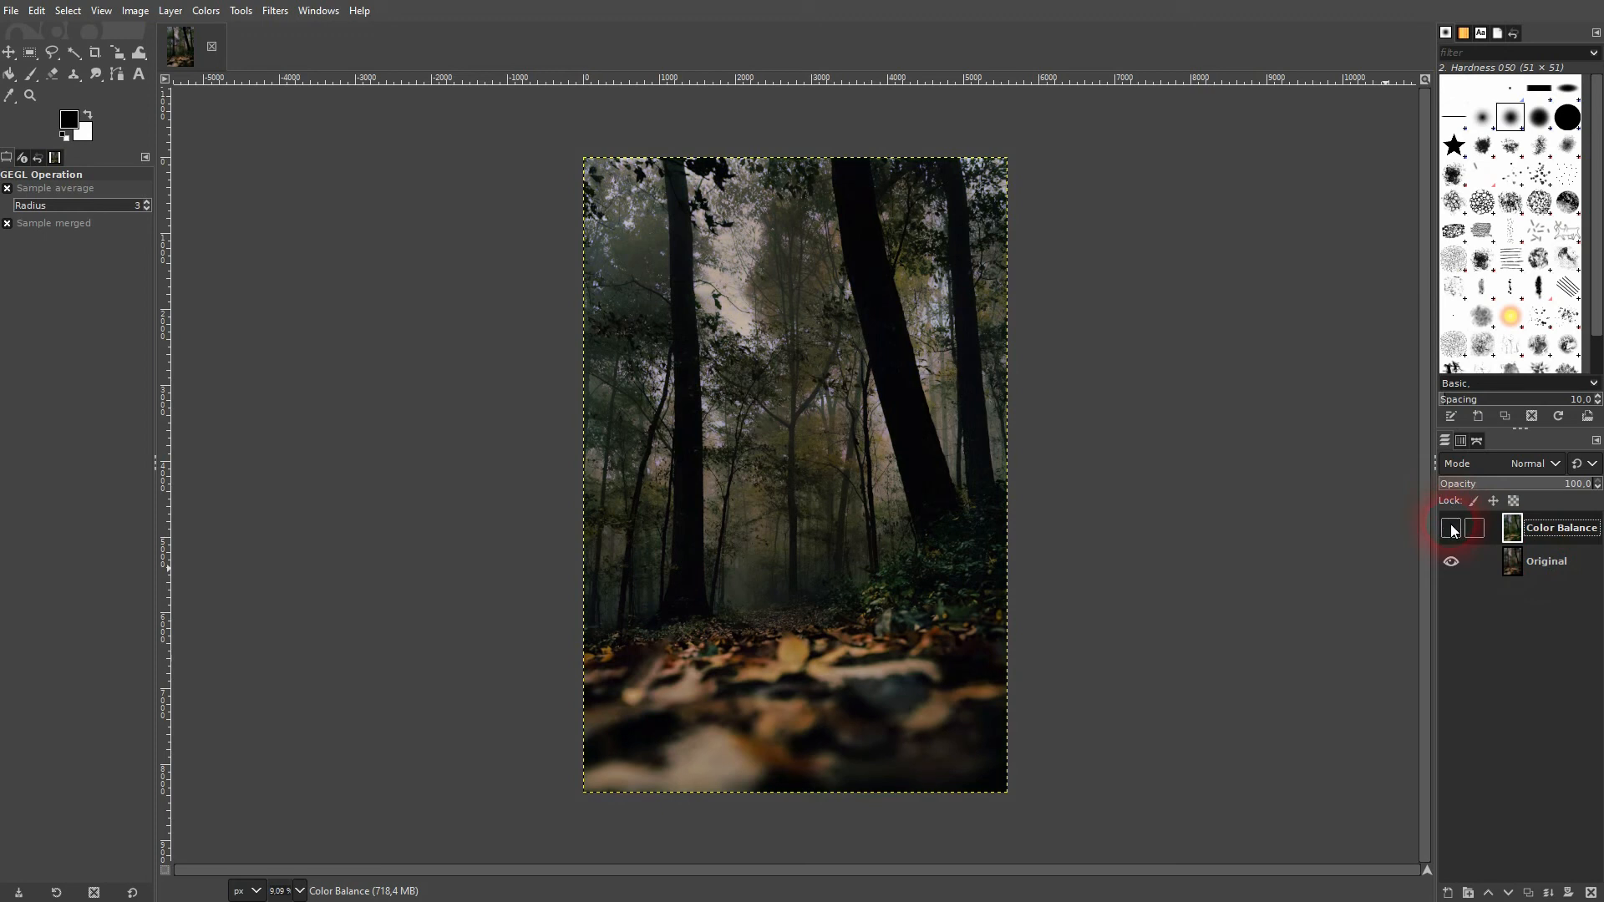
click(1449, 527)
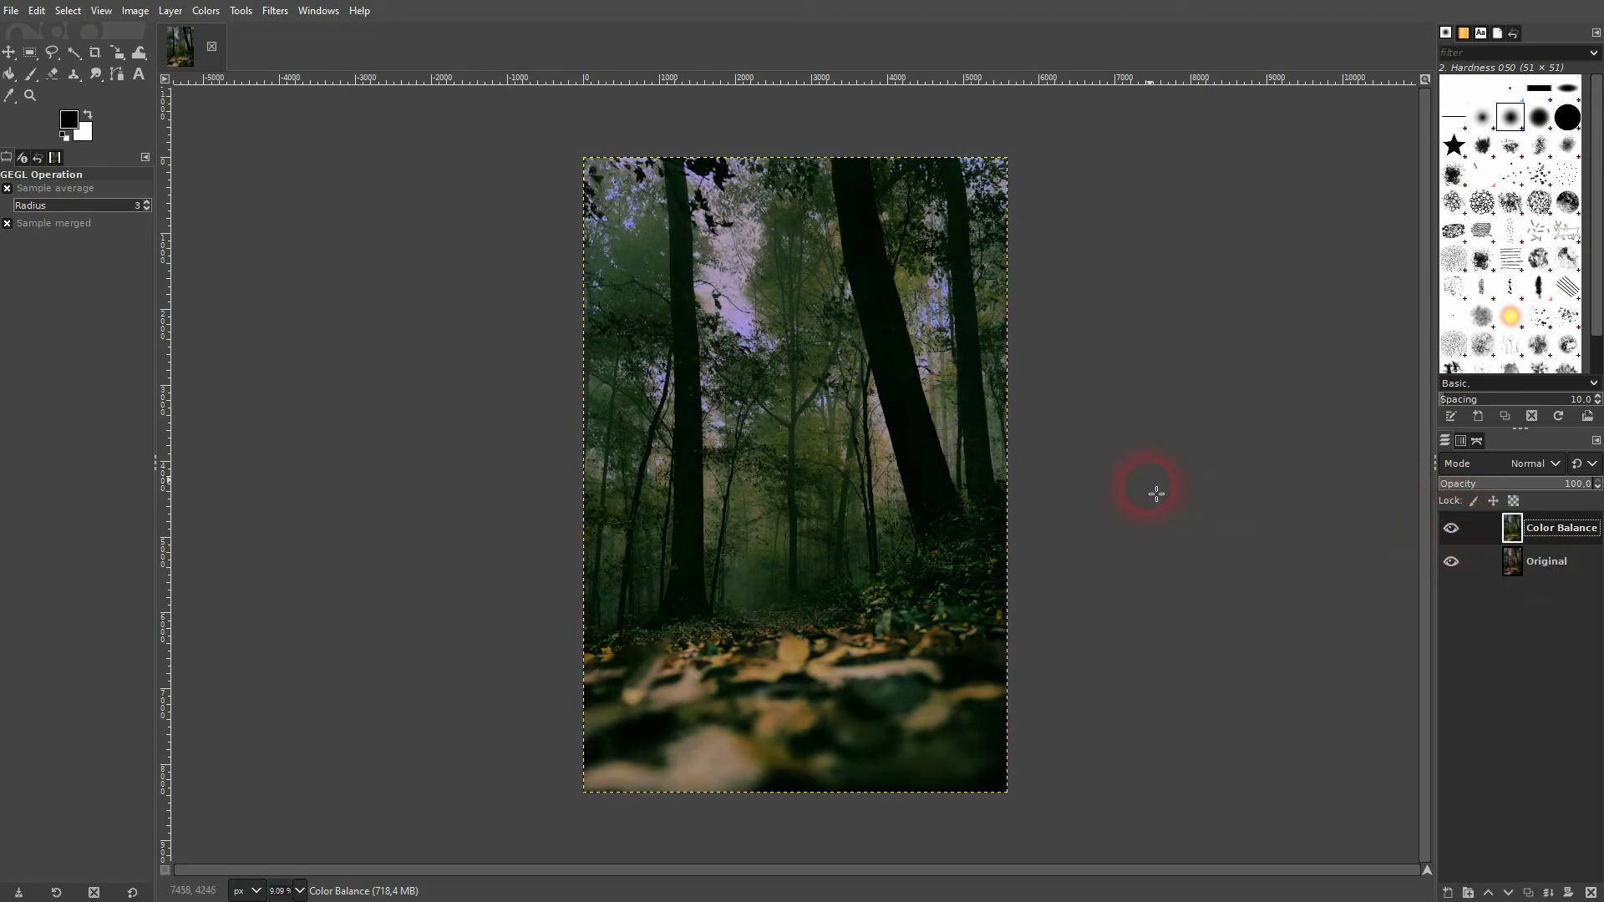